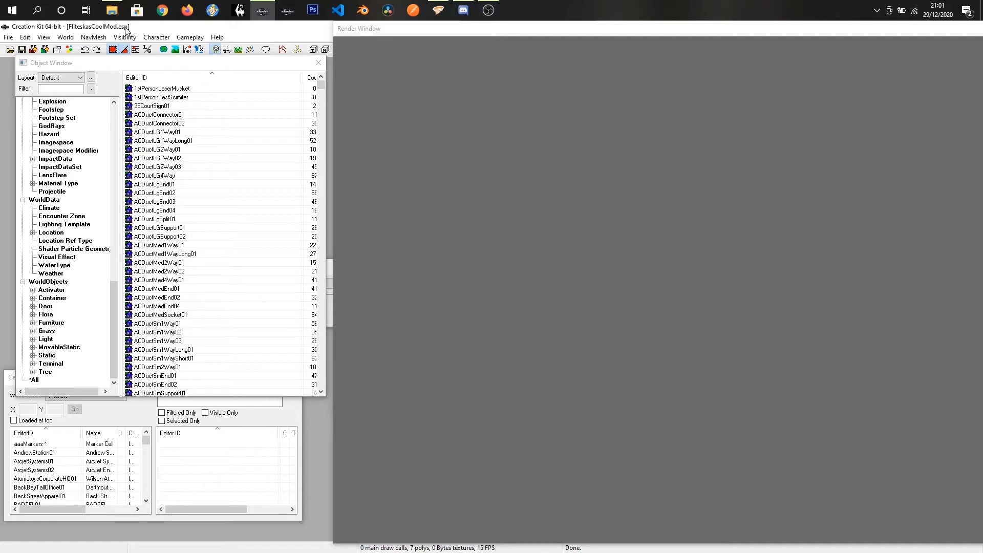
mouse_move(189, 37)
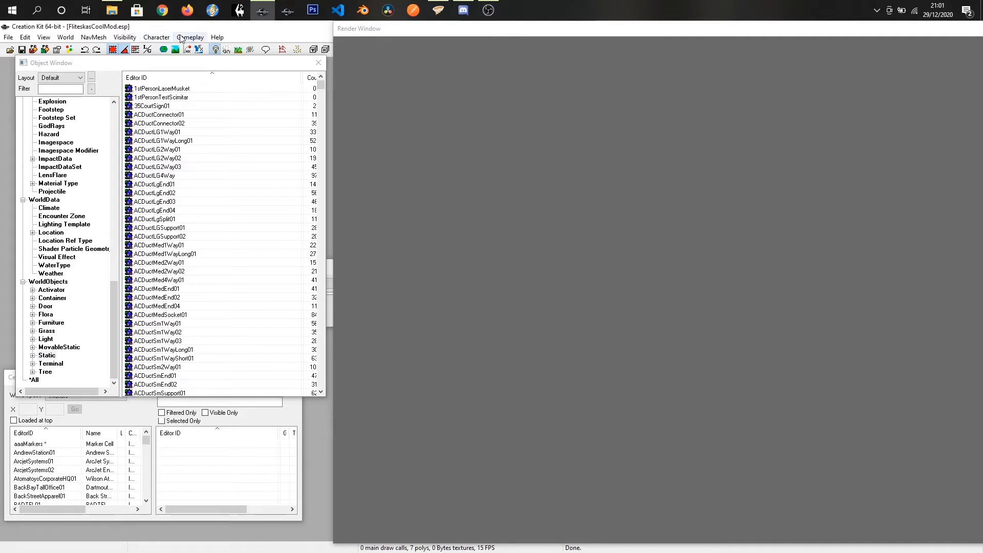
mouse_move(202, 28)
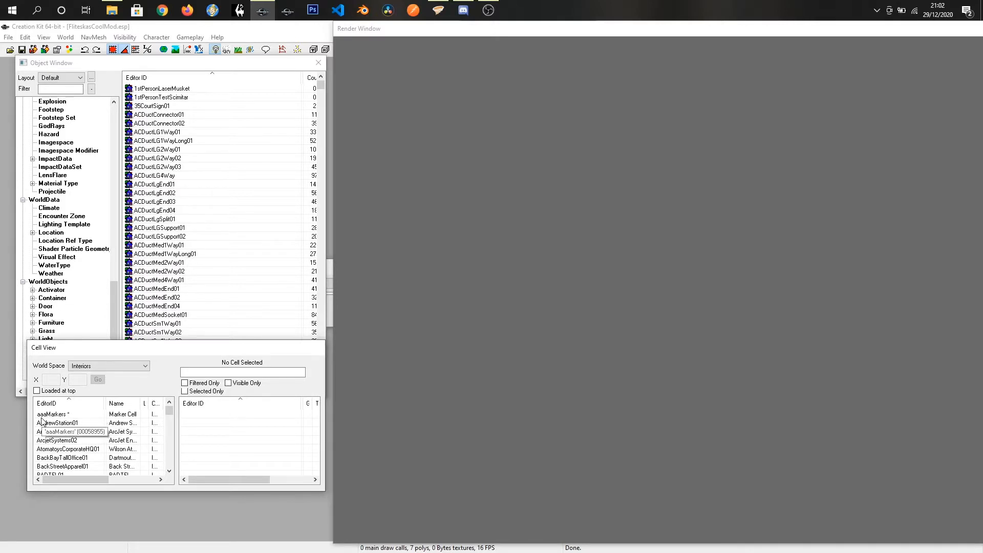
Step: Duplicate the aaaMarkers cell and start renaming the copy 'FCMTest…'
right_click(52, 414)
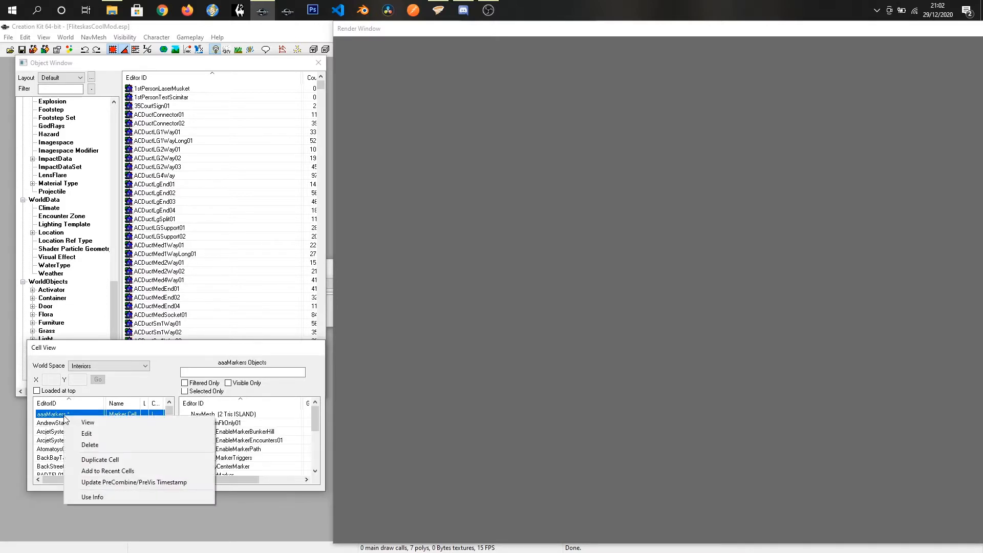
mouse_move(100, 462)
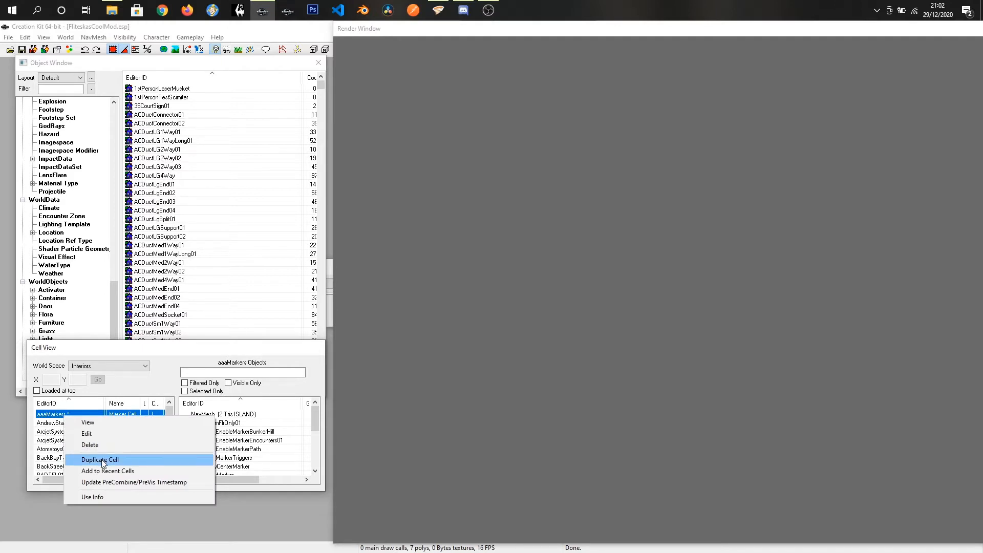
left_click(99, 460)
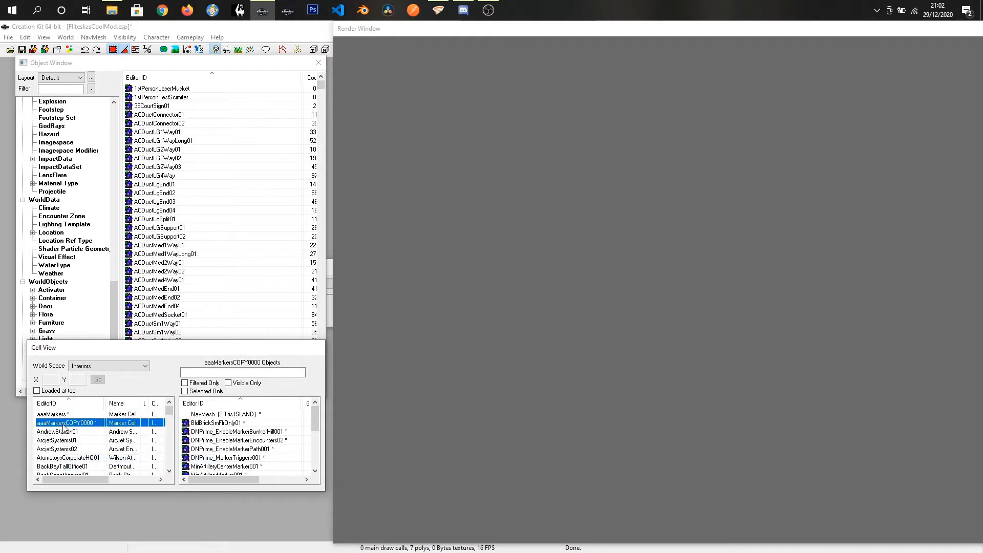
double_click(67, 422)
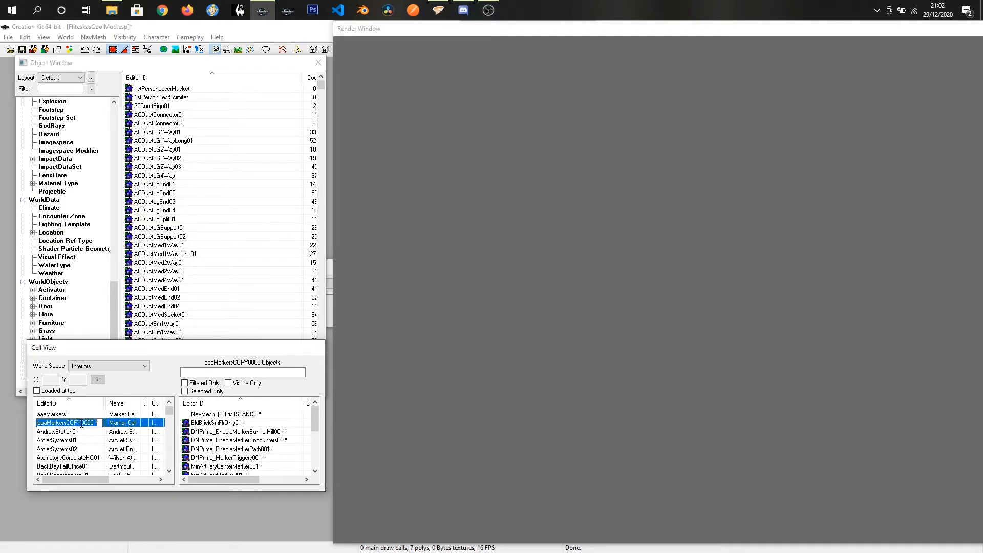
type("FCM")
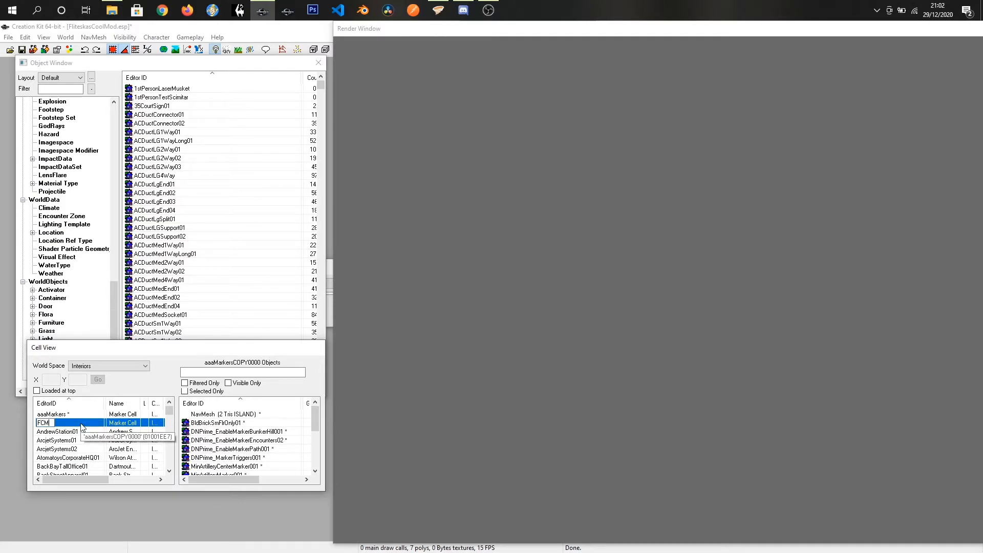
type("Test")
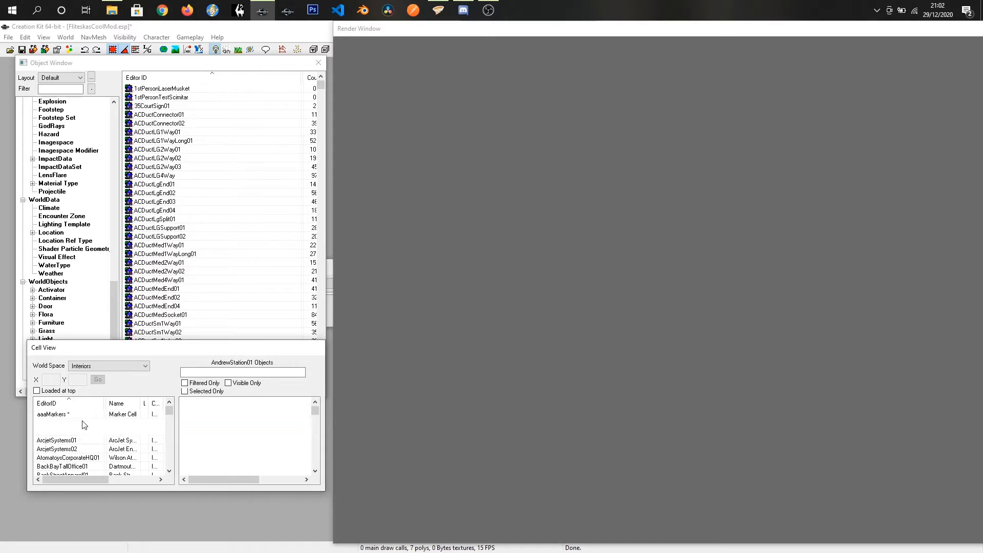
Step: Commit the FCMTestCell01 name and load that cell into the Render Window
left_click(56, 431)
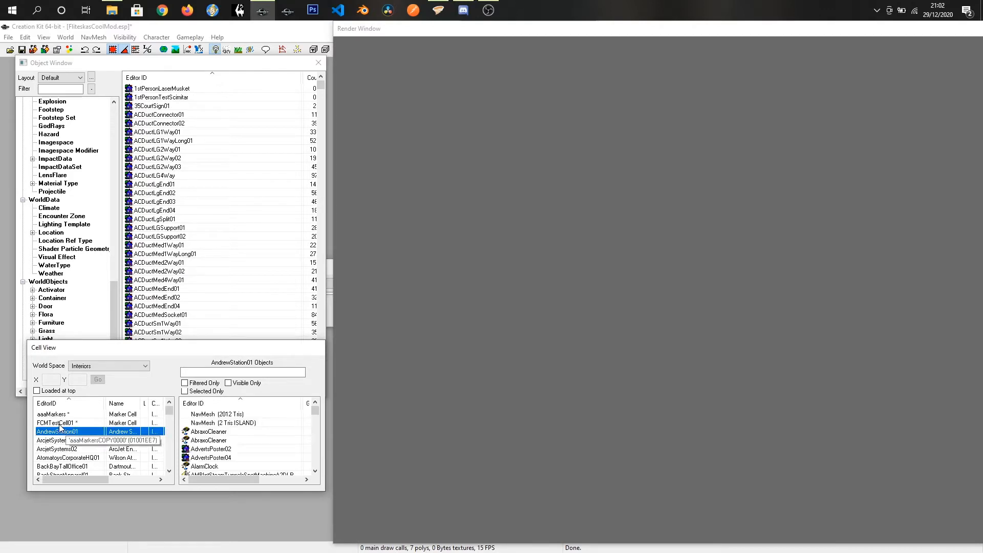
double_click(56, 422)
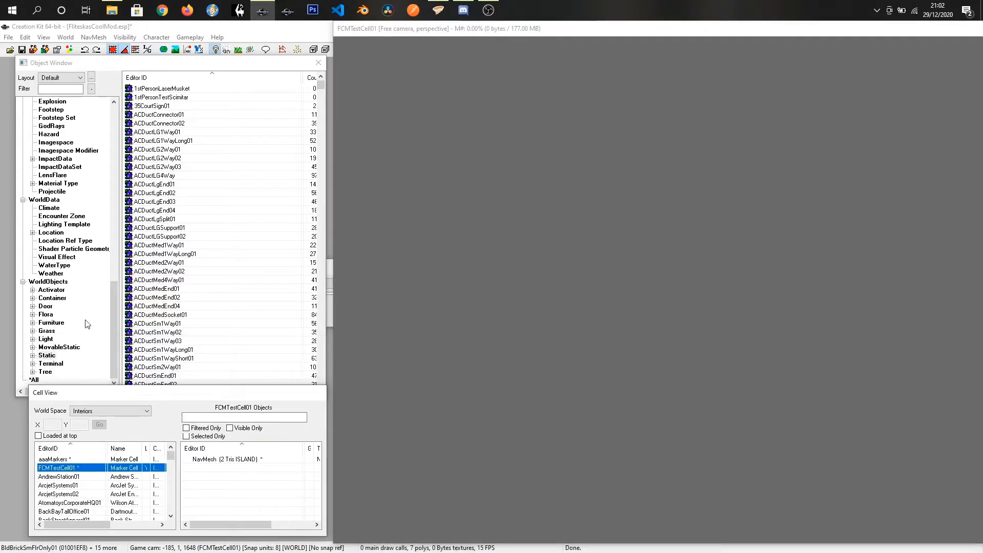
mouse_move(108, 332)
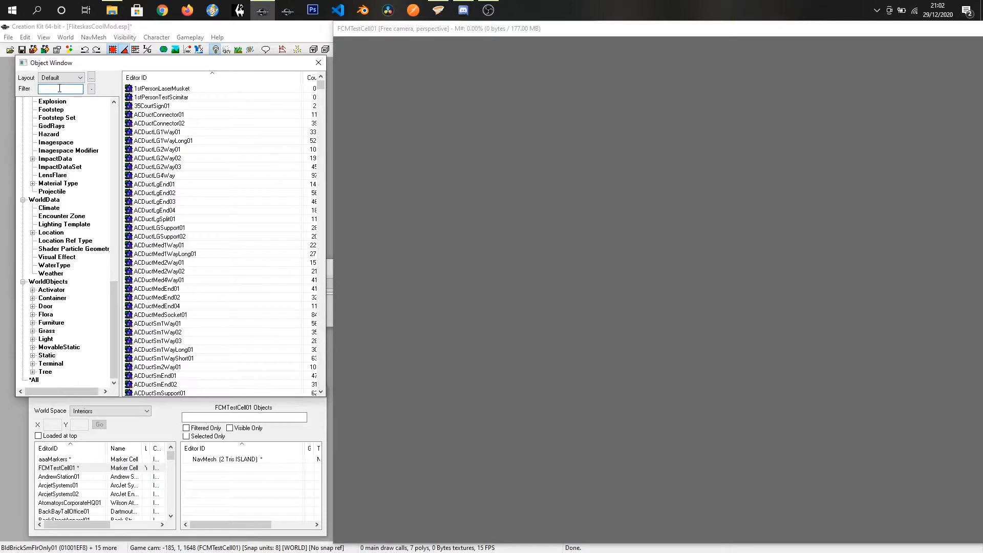
Step: Filter for fcm, post and deer, and place DeerFence_Post01 and Post02 beside the table
type("fcm")
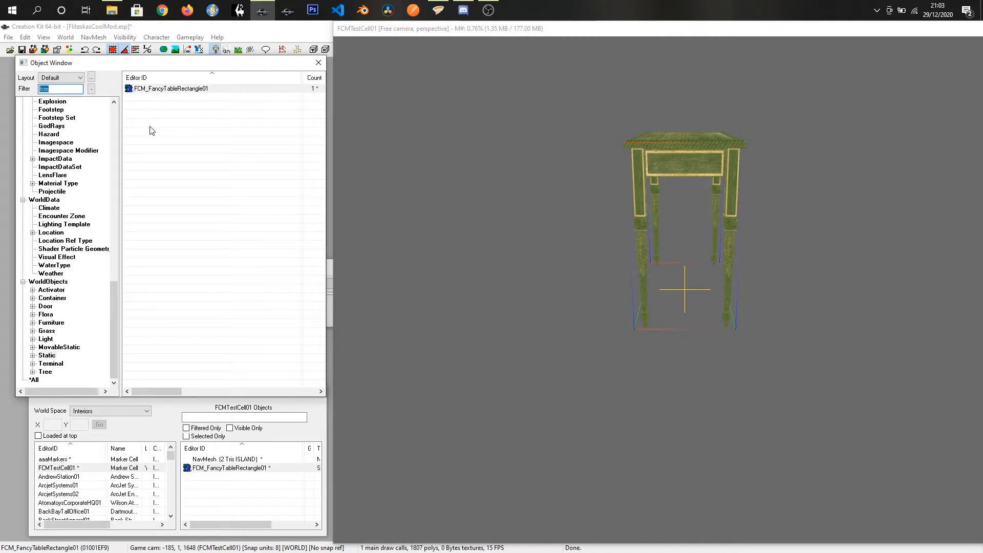
type("post")
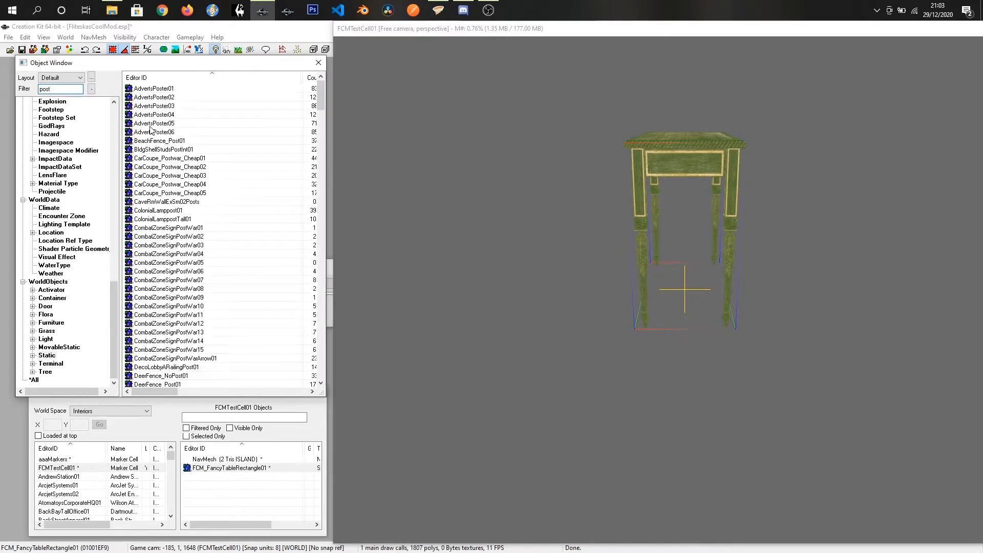
scroll("down", 3)
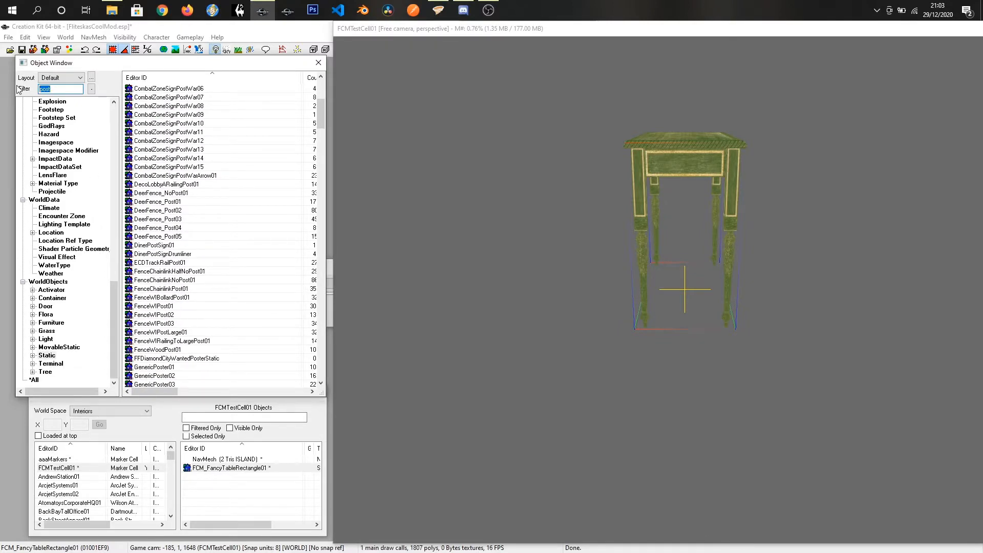
type("deer")
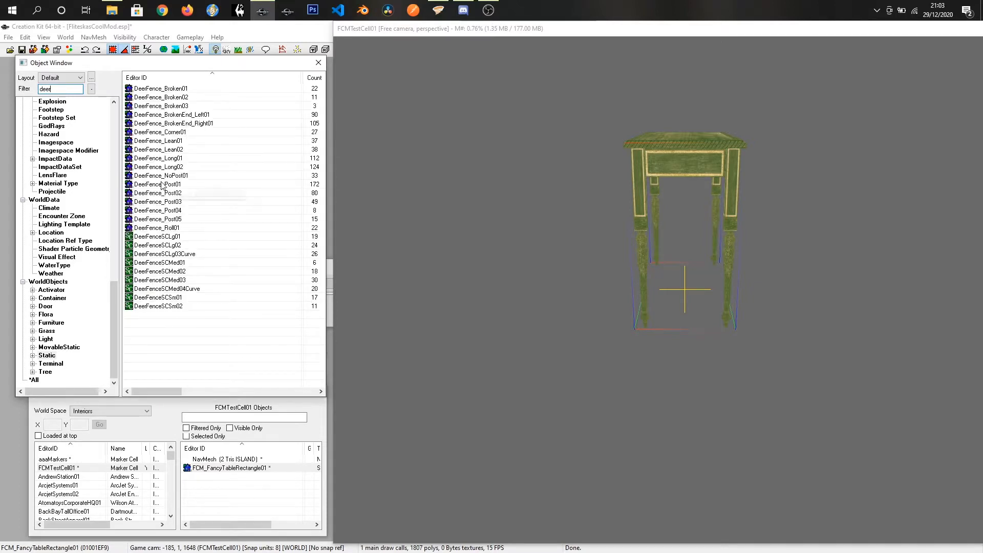
left_click(160, 184)
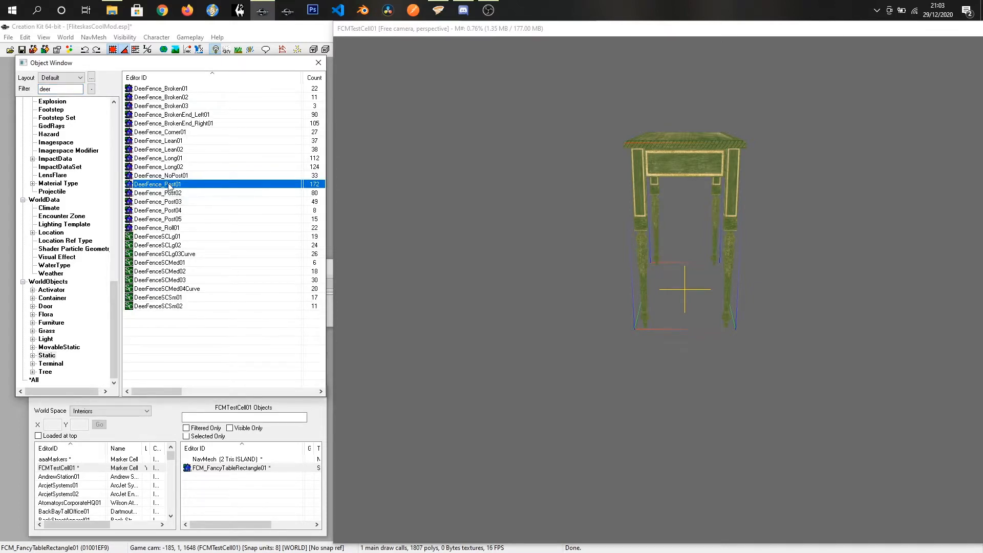
double_click(160, 184)
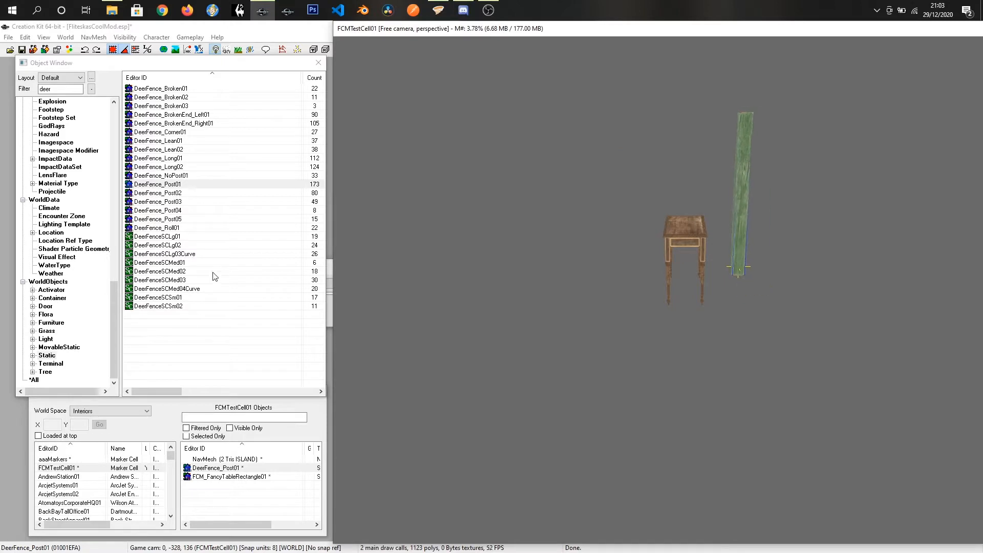
left_click(159, 193)
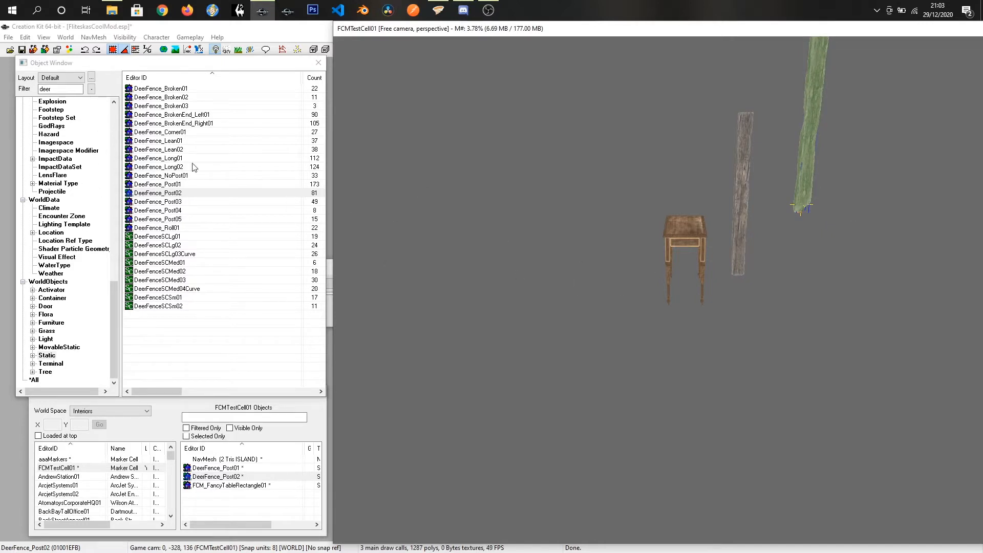
left_click(59, 88)
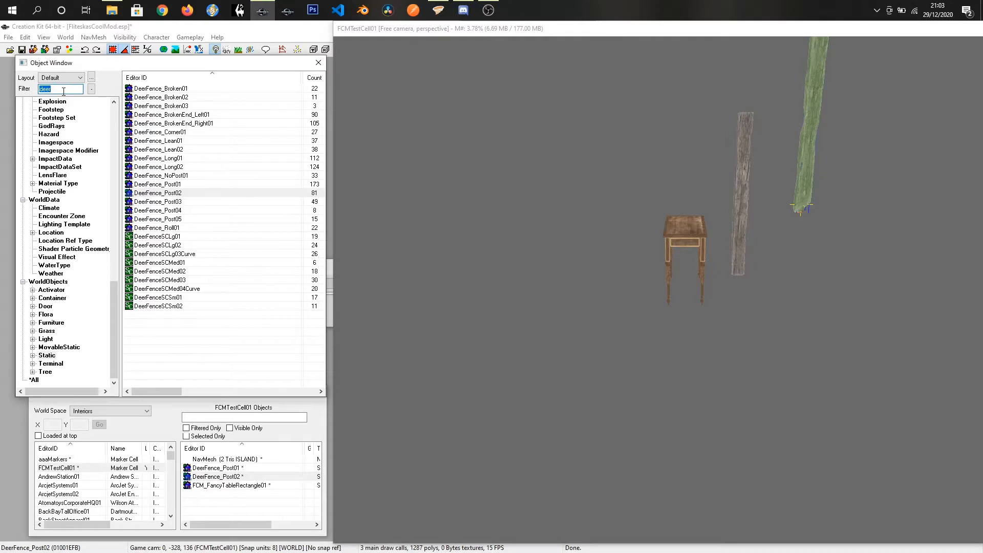
type("woo")
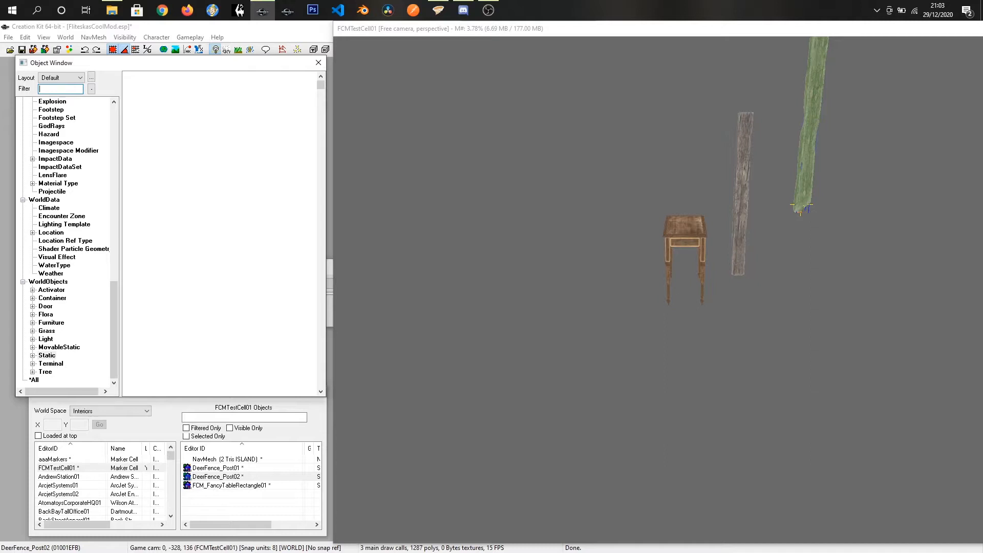
Step: Filter for ply, preview Shack_Single_Plywood01, and add Shack_Single_Plywood02 atop the posts
type("pbl")
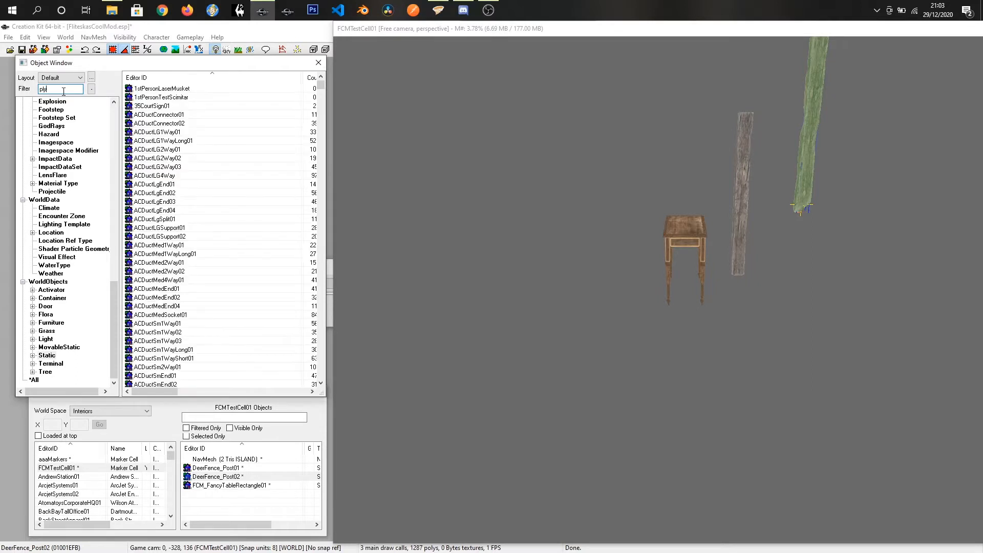
type("ply")
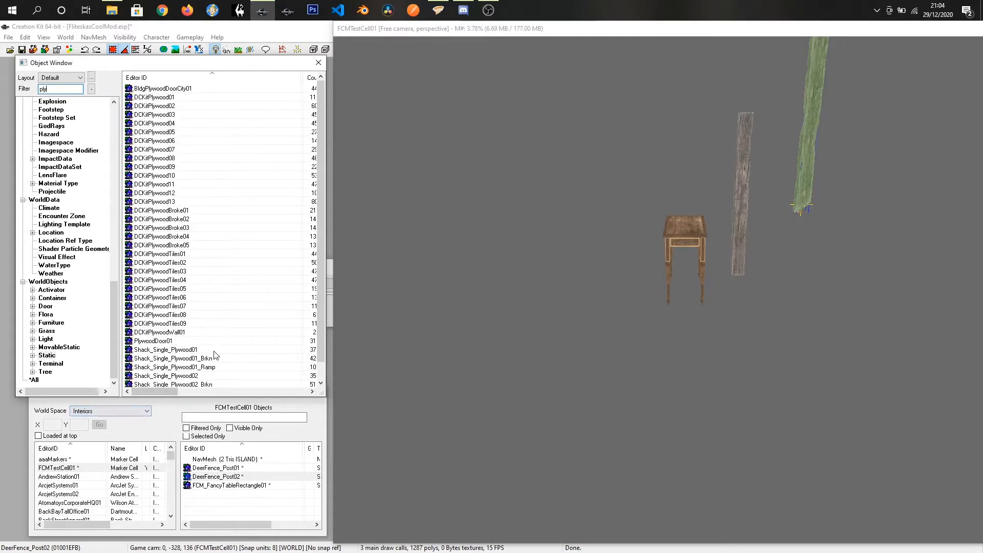
mouse_move(165, 350)
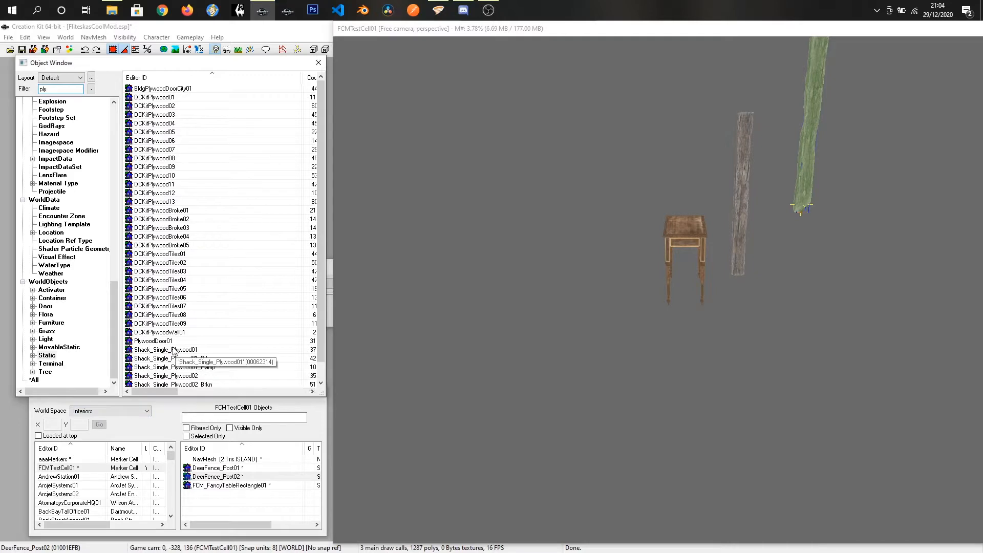
right_click(166, 350)
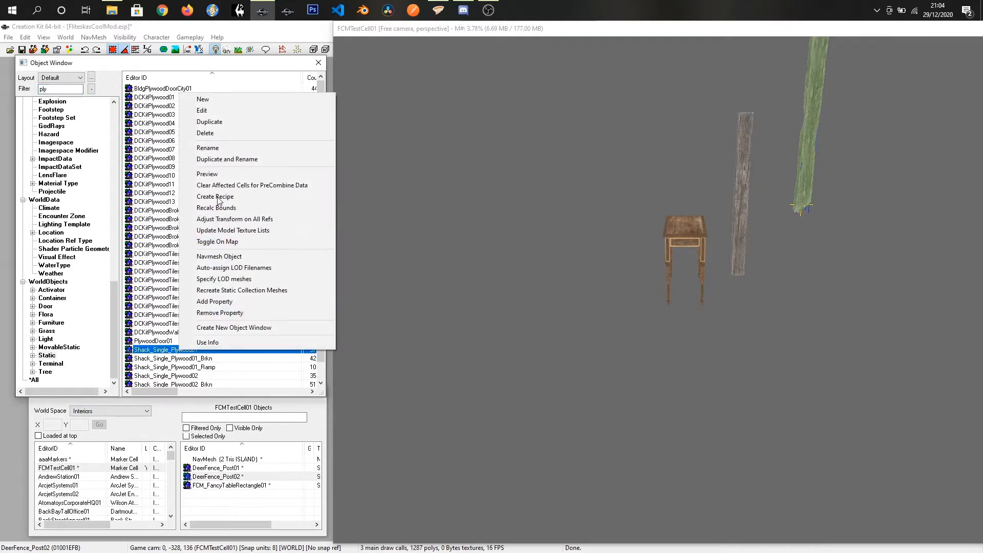
left_click(207, 173)
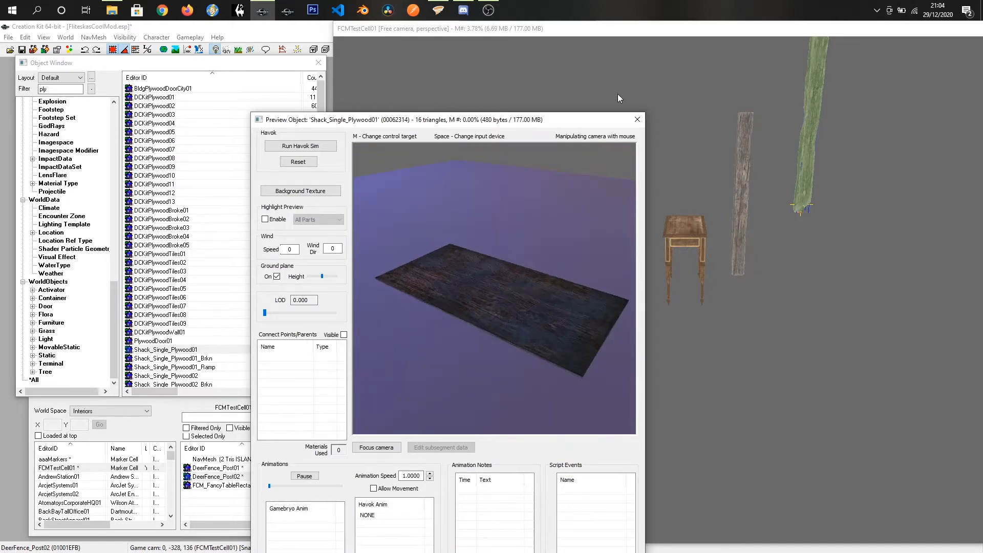
left_click(165, 349)
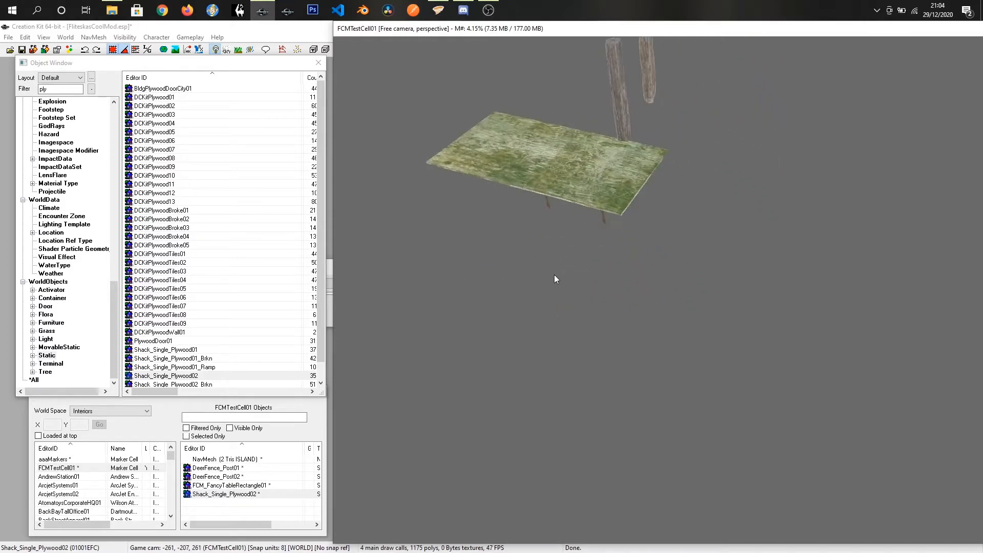
Step: Orbit the view close to the plywood, posts and table while setting Post01 to 16, -32, 0
left_click_drag(555, 279, 561, 248)
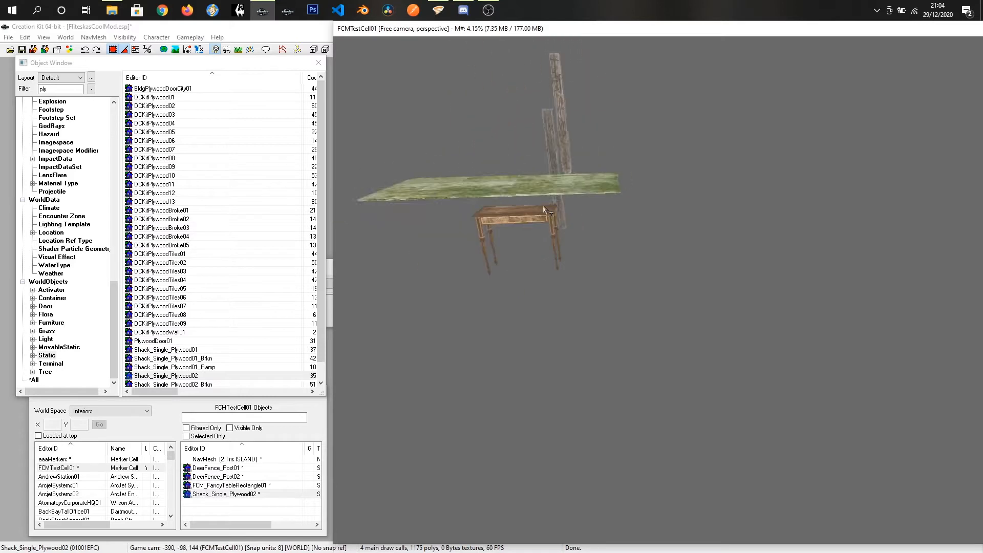
left_click_drag(545, 210, 524, 195)
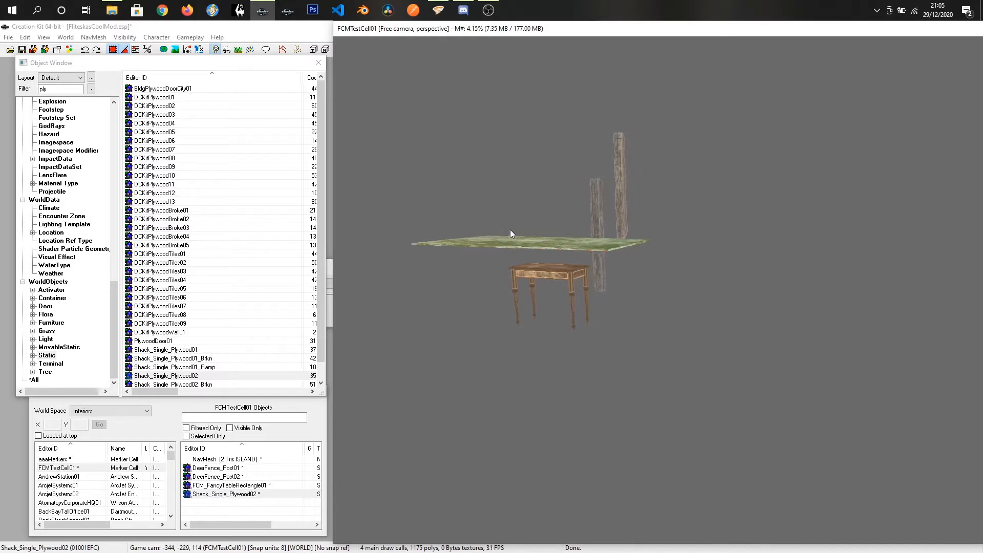
left_click_drag(511, 234, 565, 278)
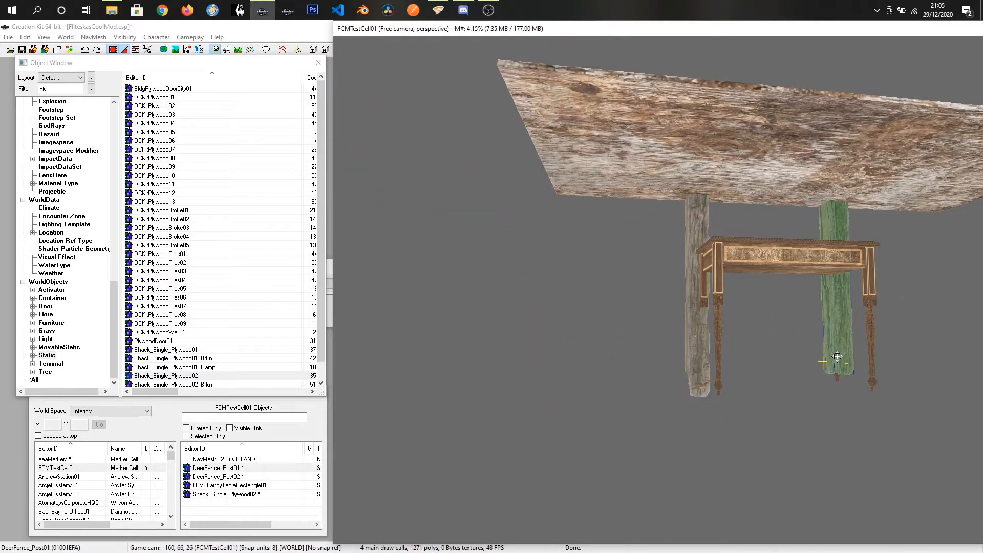
left_click_drag(837, 357, 732, 362)
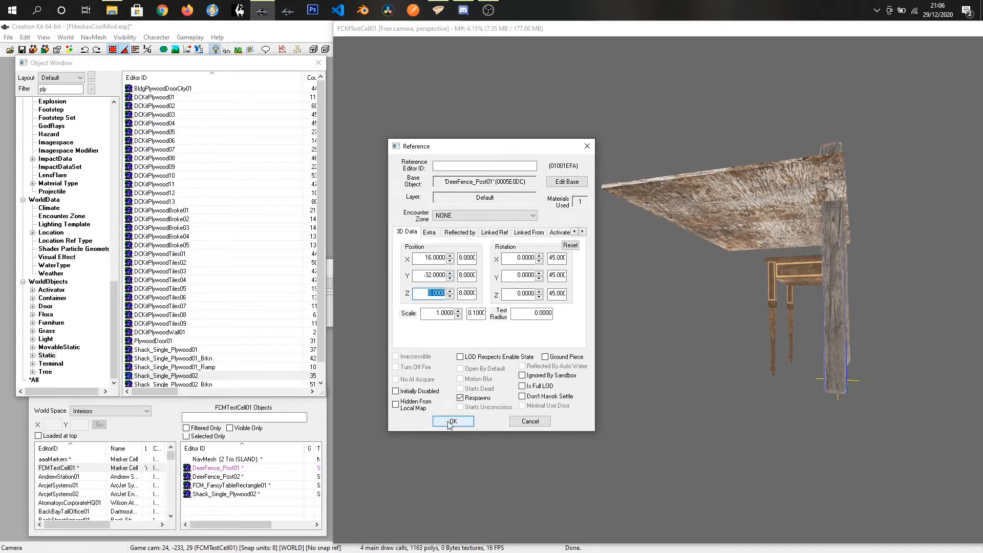
Step: Confirm Post01's position and move DeerFence_Post02 to X 16, Y 32, Z 0
left_click(452, 421)
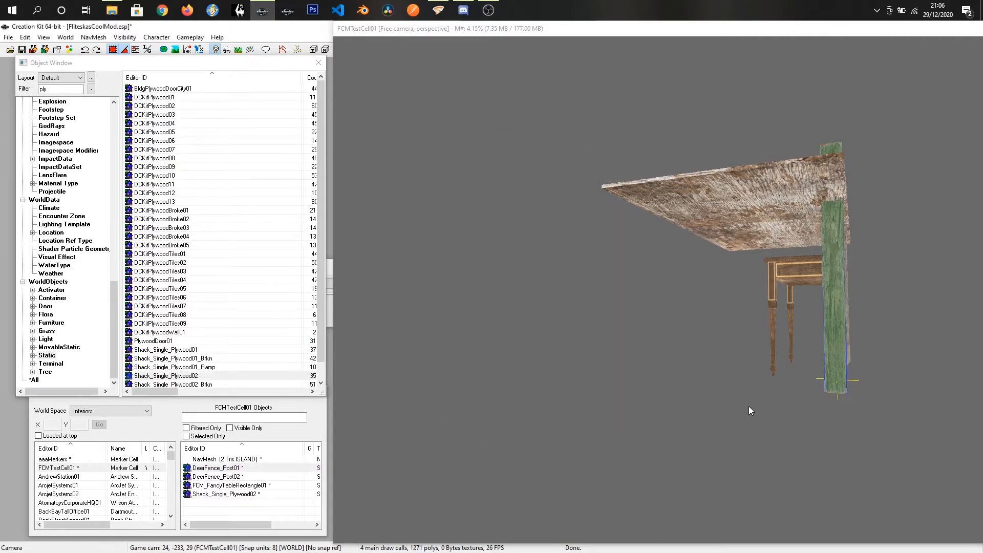
double_click(218, 477)
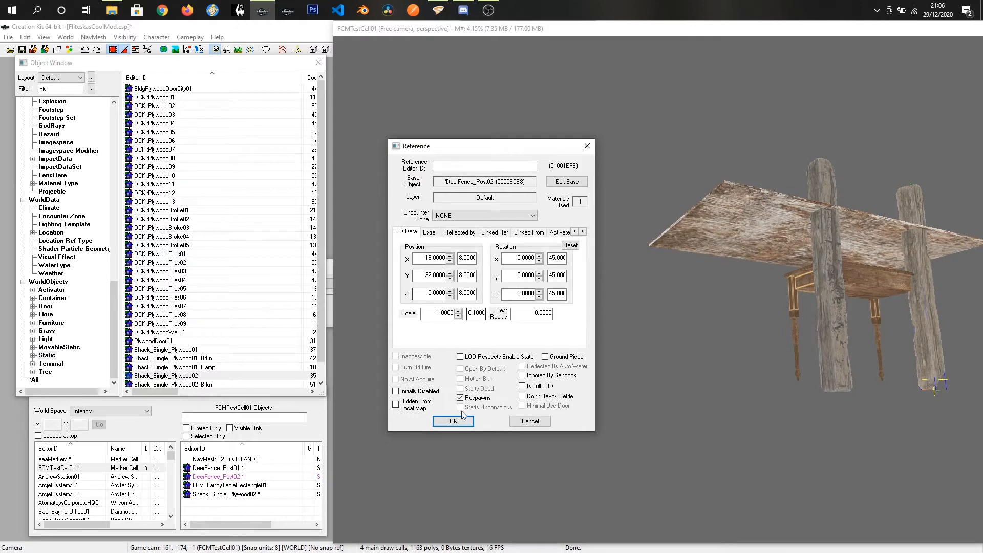
left_click(452, 421)
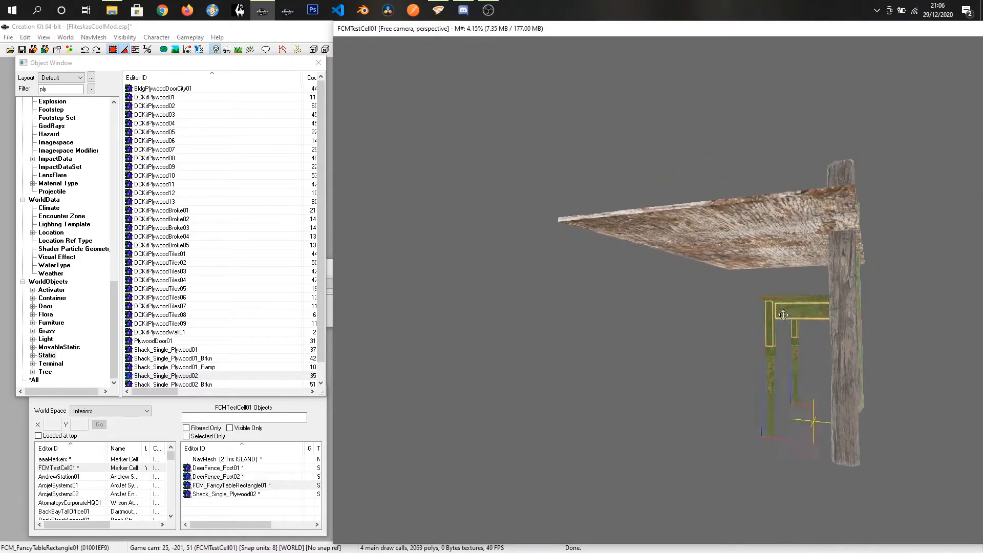
Step: Orbit the view, select Shack_Single_Plywood02 and rotate it to stand vertically
left_click_drag(782, 315, 775, 368)
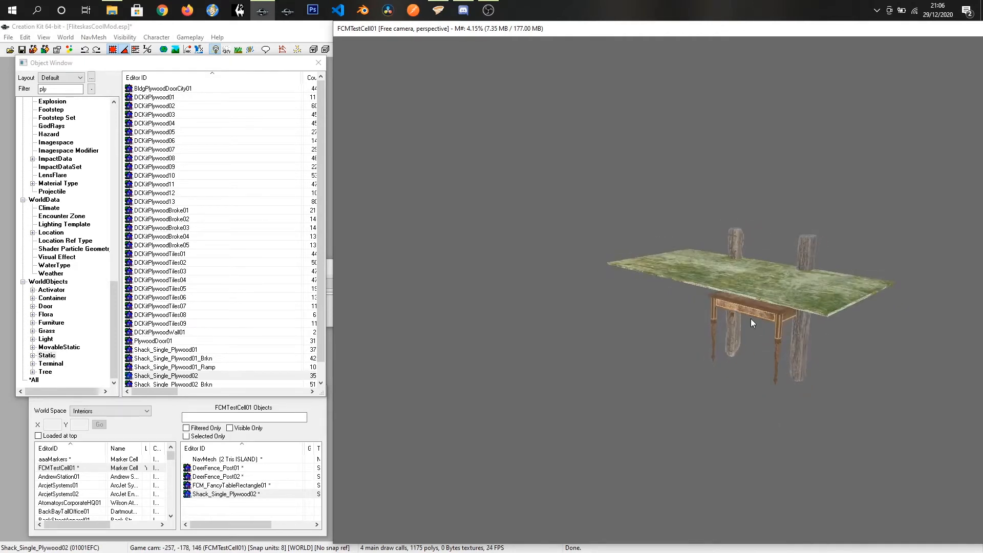
left_click(752, 323)
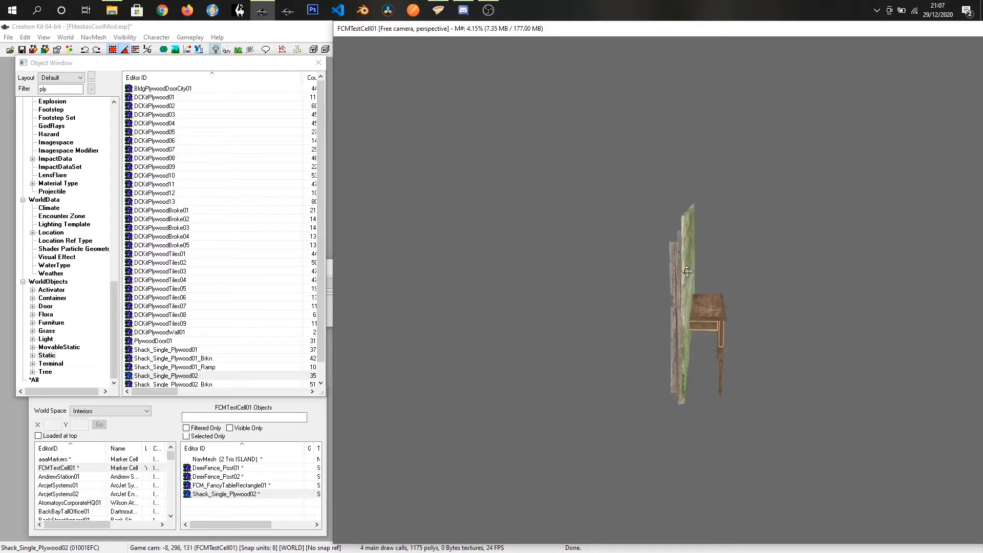
left_click(687, 271)
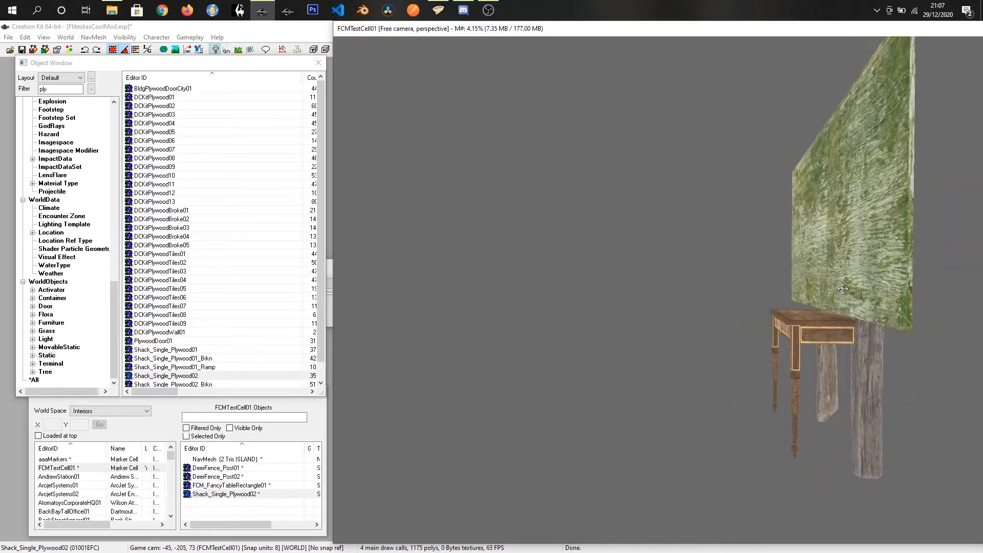
Step: Move Shack_Single_Plywood02 to X 0, Y 8 and lower it to Z 102
double_click(224, 494)
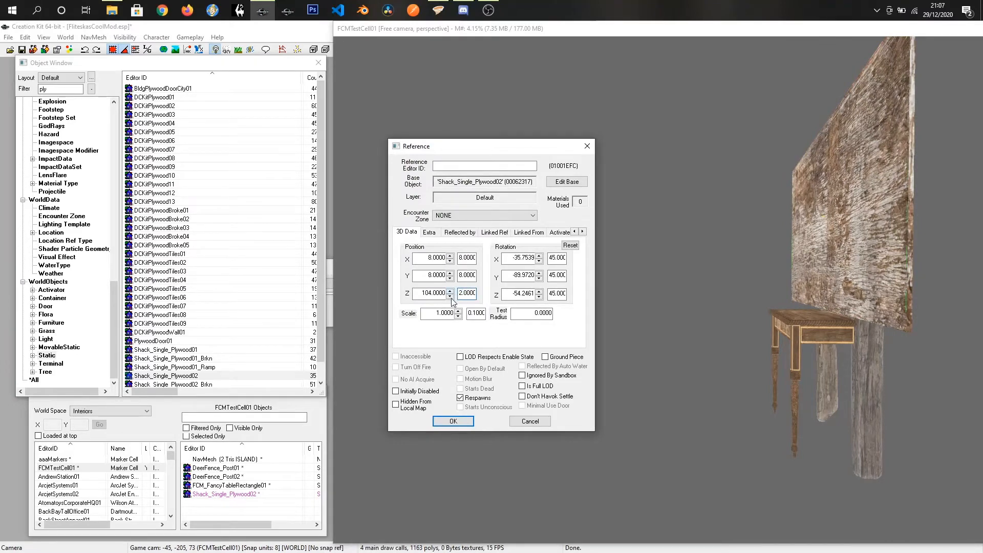
left_click(450, 290)
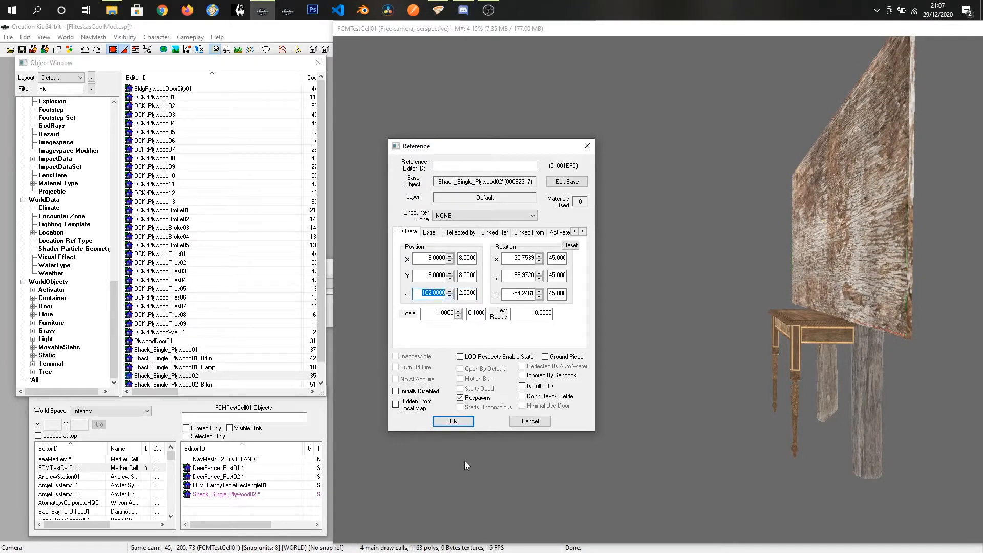
left_click(452, 421)
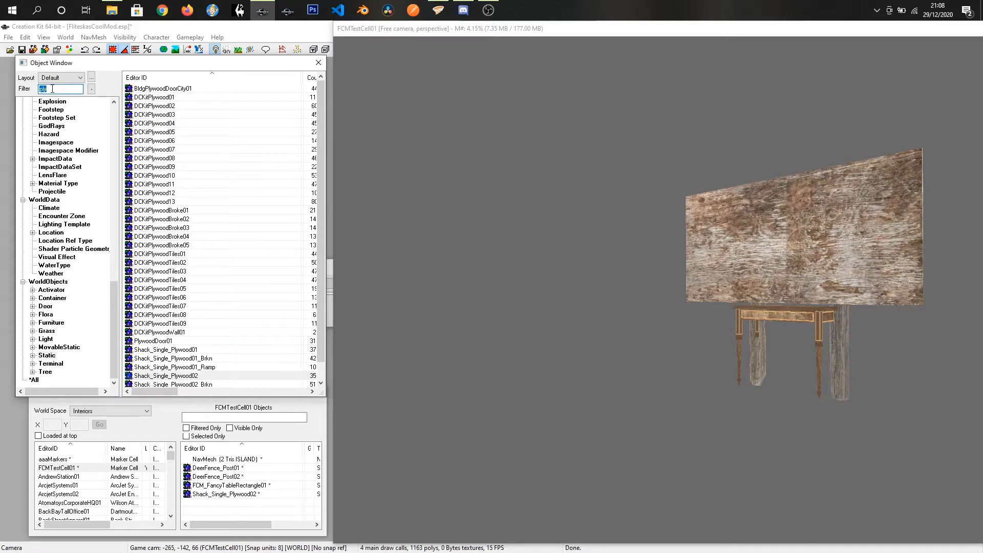
Step: Filter the Object Window by 'sta' to list StaticCollectionPivotDummy
type("staticcolle")
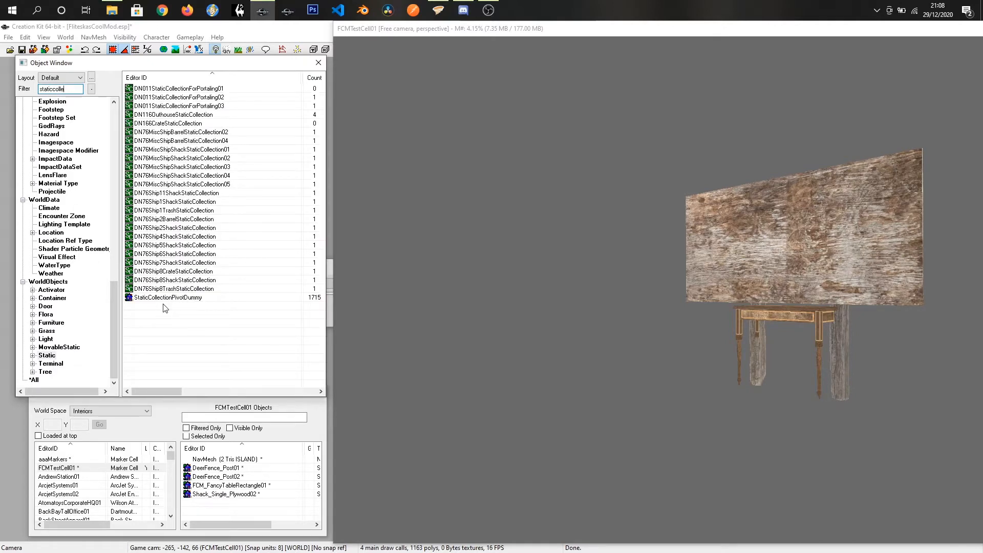
Step: Drag a StaticCollectionPivotDummy into the cell and centre it beneath the table
left_click(167, 297)
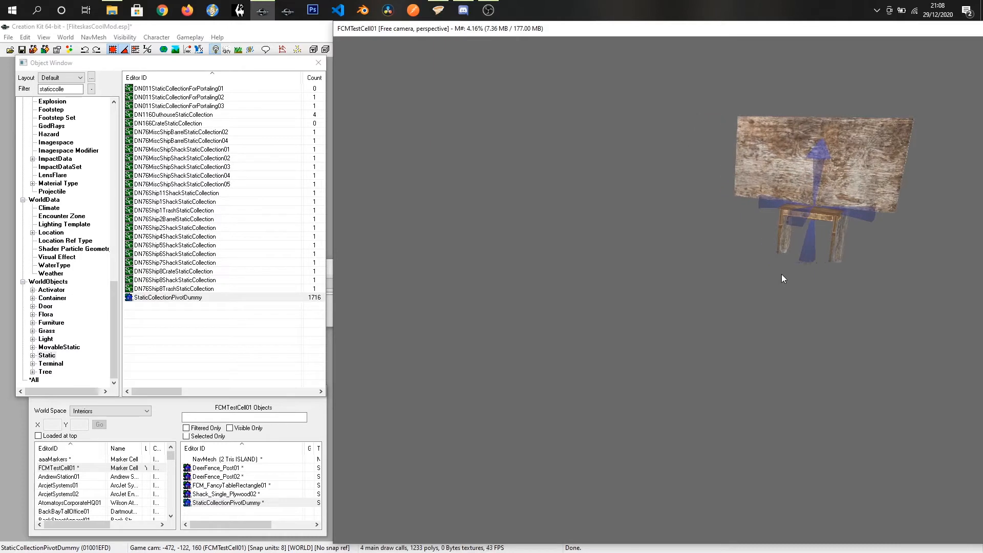
left_click_drag(783, 278, 693, 337)
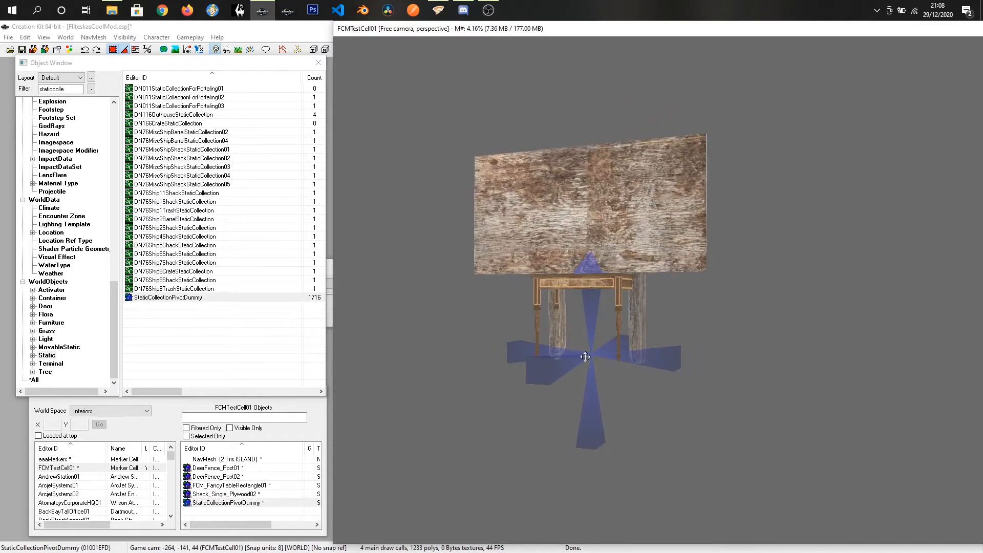
left_click_drag(586, 357, 578, 356)
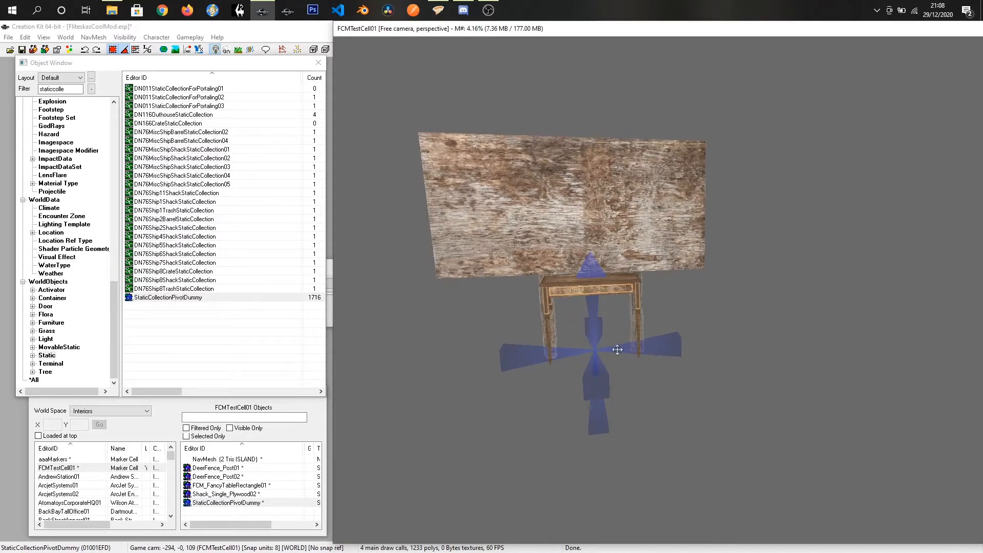
mouse_move(605, 365)
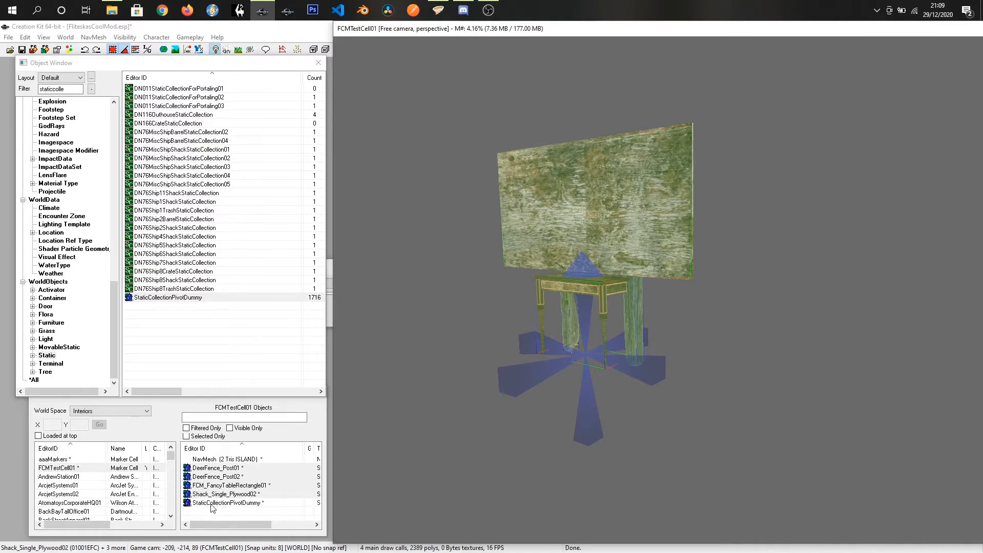
mouse_move(588, 430)
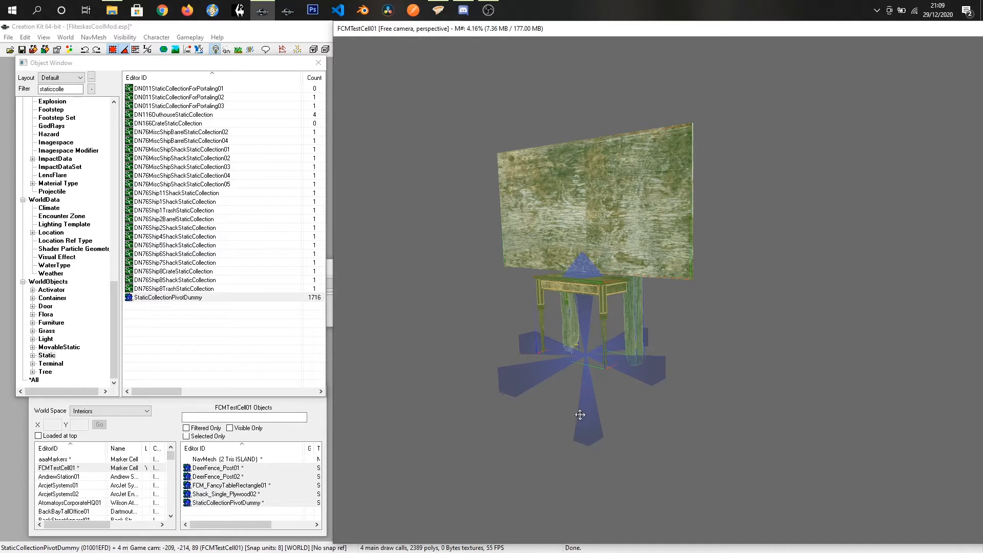
Step: Bundle the selected table, posts, board and pivot dummy into static collection FCM_BoardTable01_SCOL
right_click(580, 415)
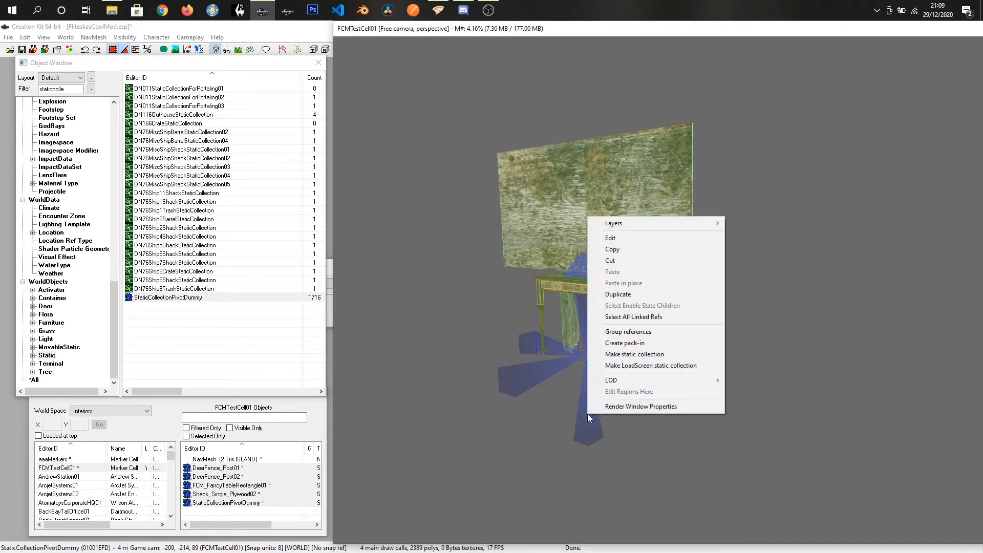
mouse_move(625, 357)
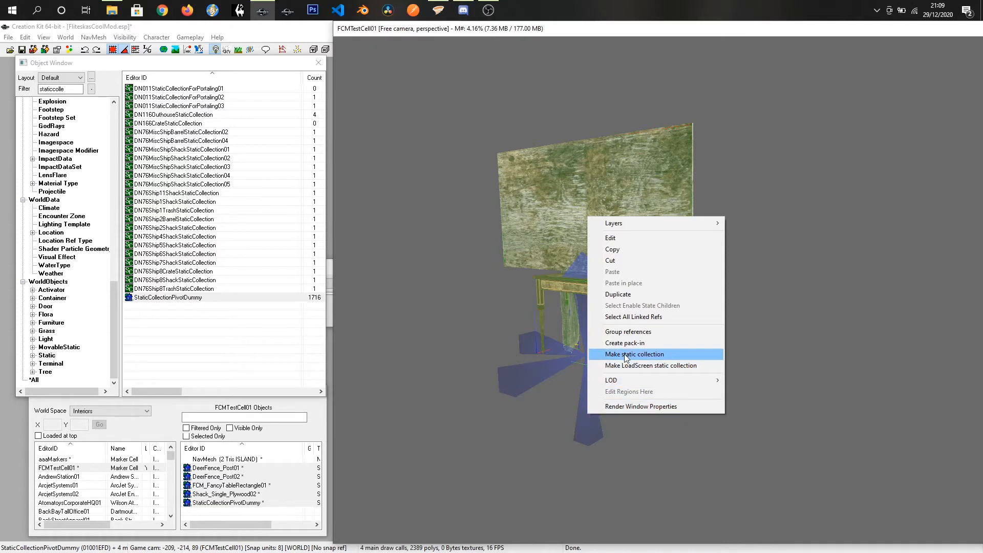
left_click(634, 354)
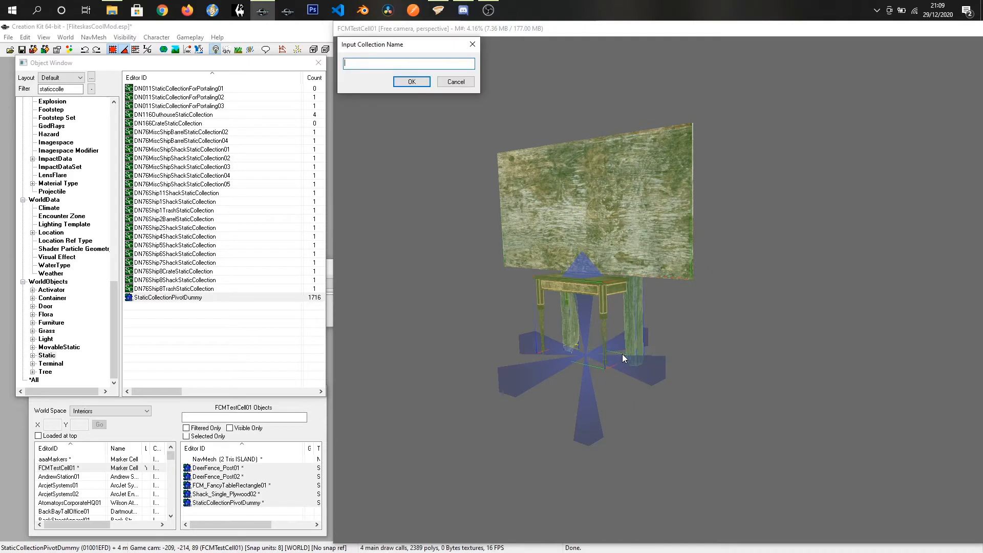
type("FCM_BoardTable01")
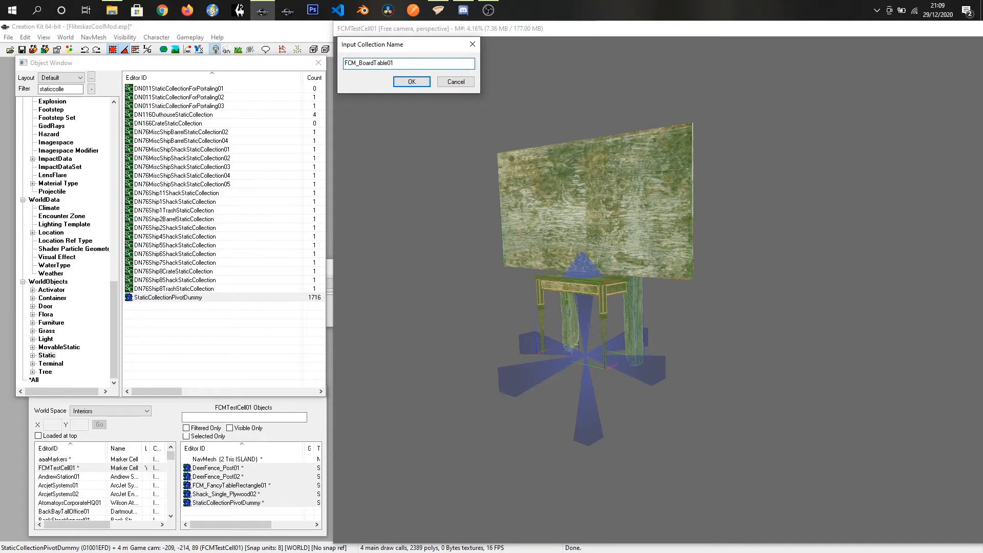
type("_")
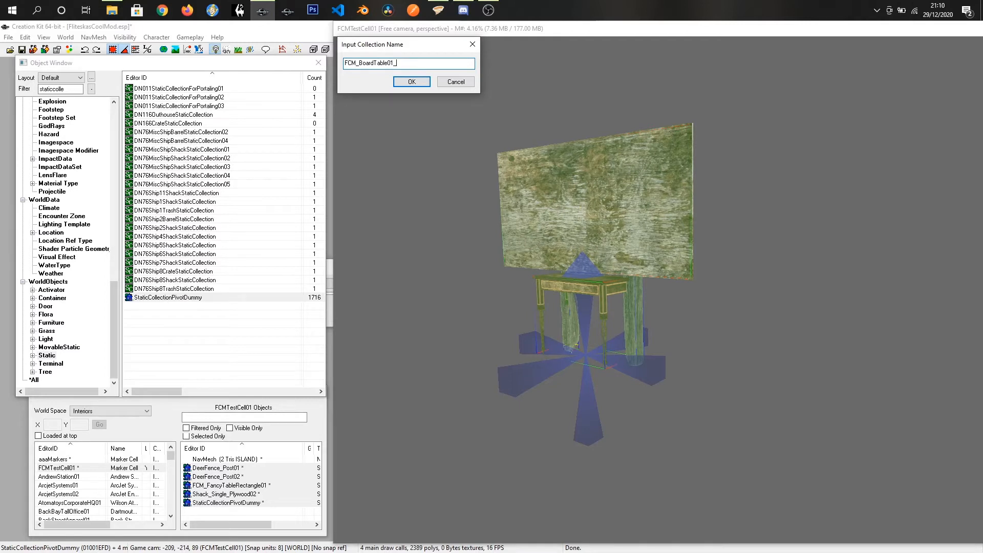
type("SC")
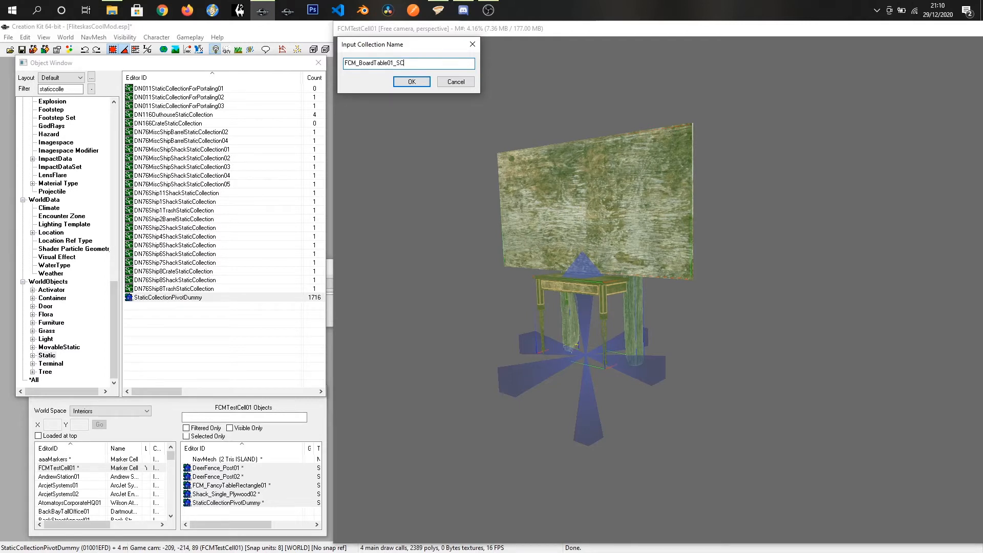
type("OL")
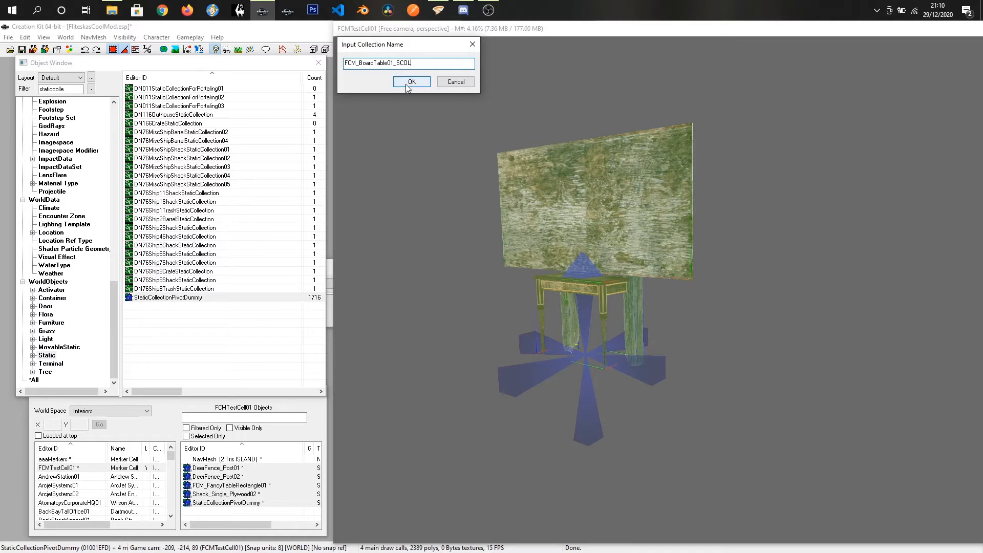
left_click(411, 81)
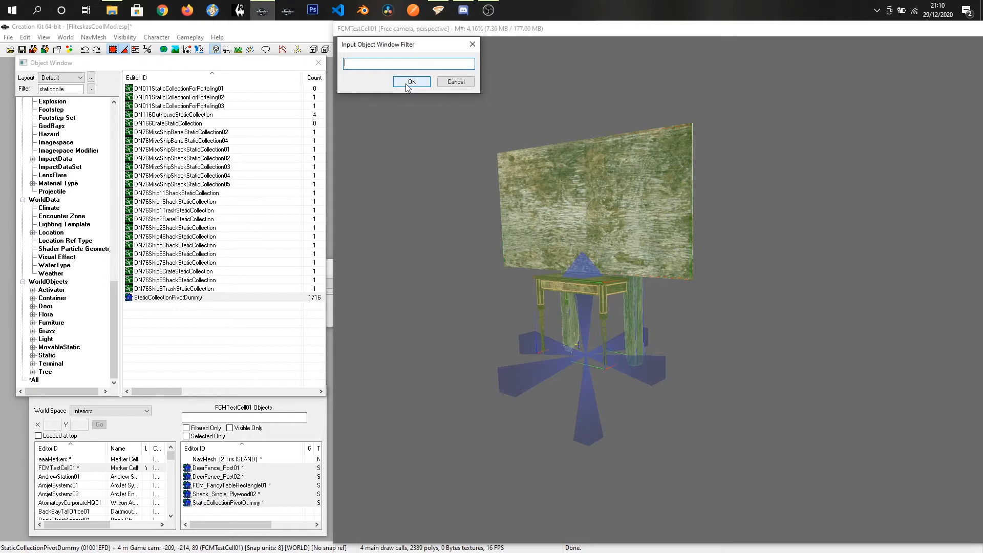
Step: Accept the empty object filter so one FCM_BoardTable01_SCOL reference replaces the pieces
left_click(411, 81)
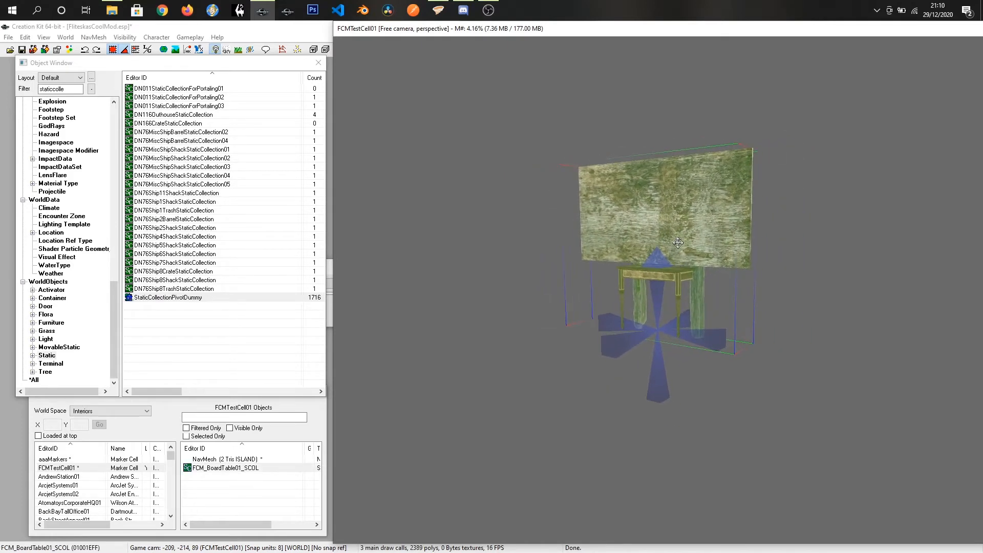
right_click(676, 243)
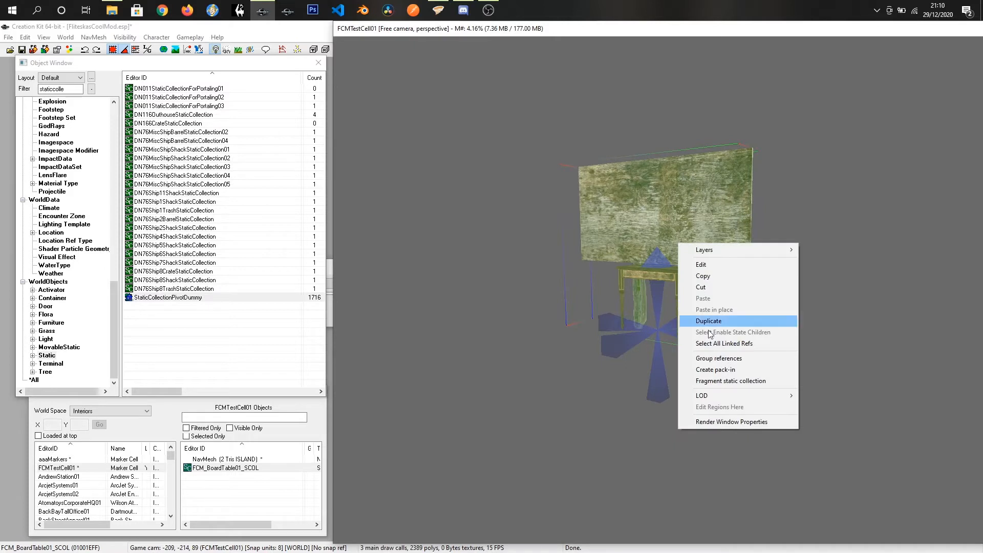
mouse_move(718, 381)
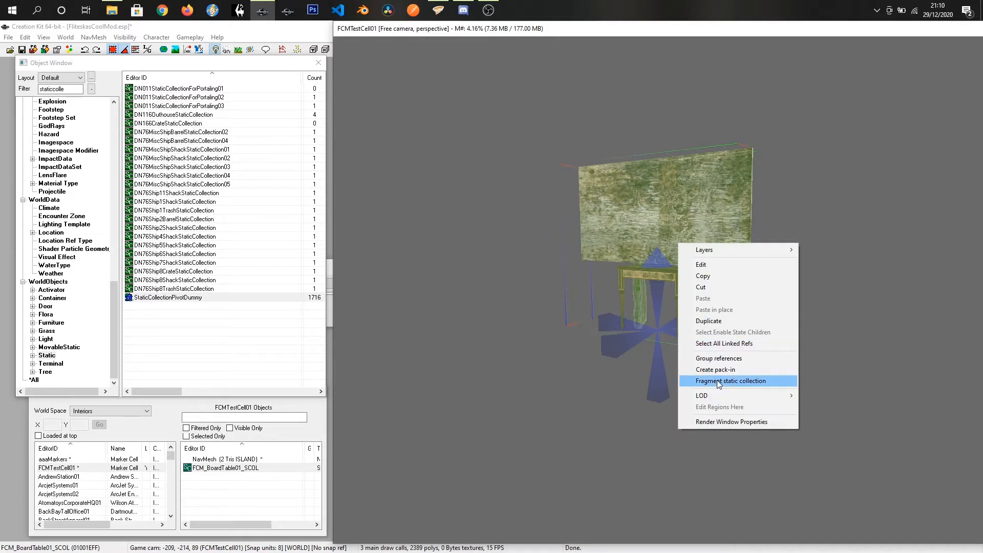
mouse_move(508, 346)
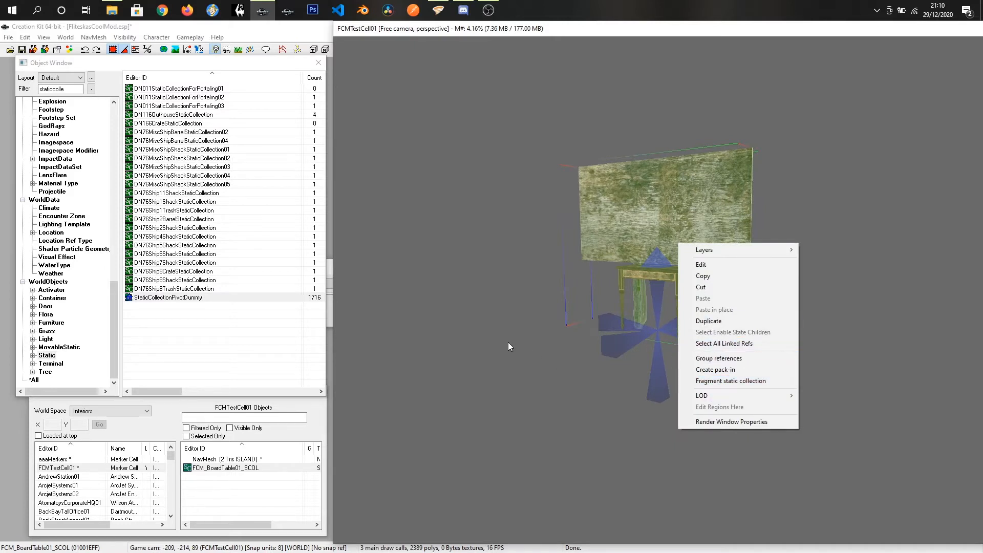
left_click(505, 242)
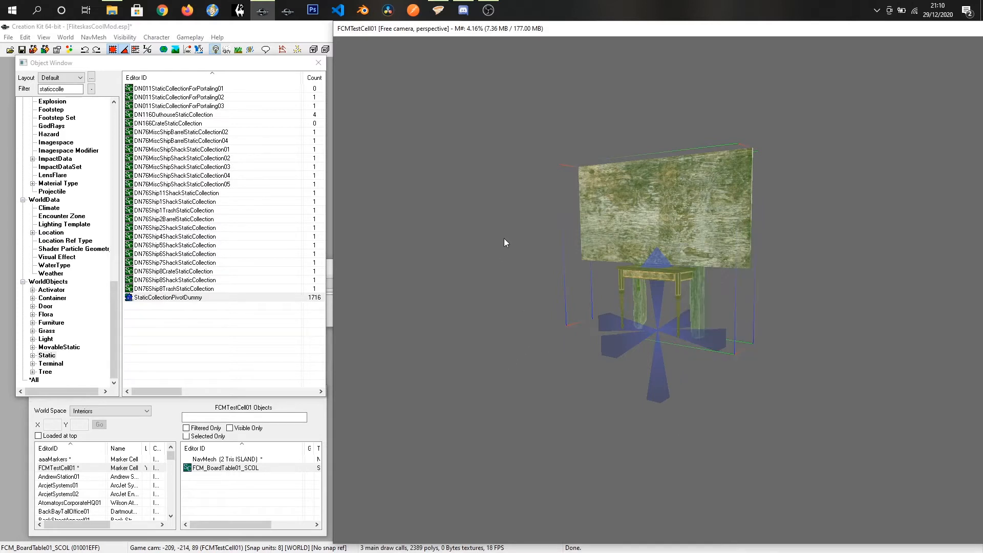
mouse_move(478, 315)
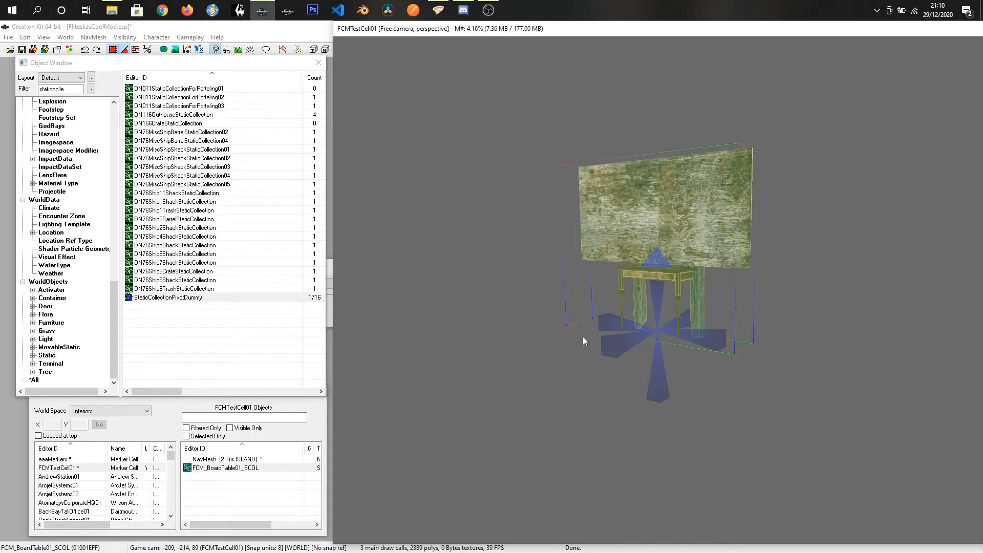
mouse_move(373, 311)
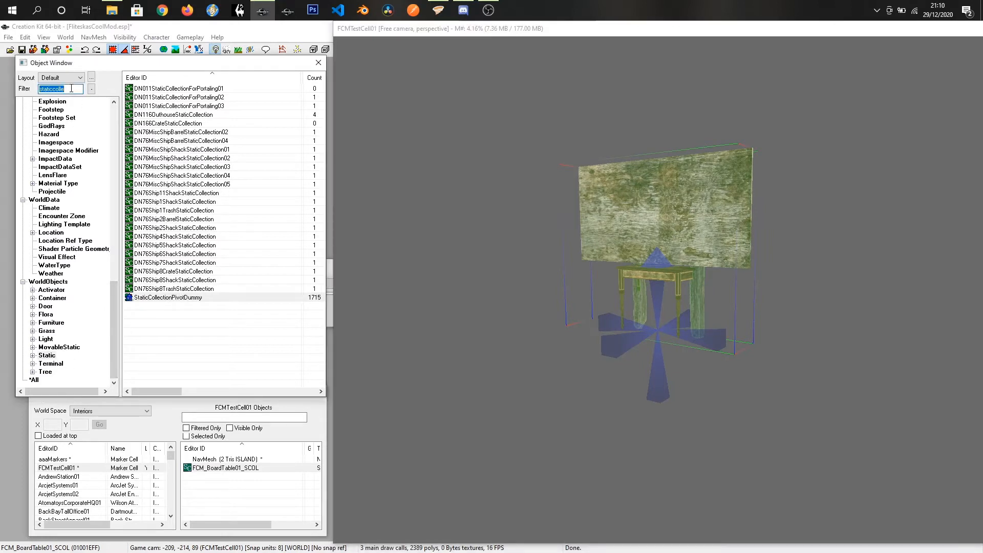
Step: Filter the Object Window by FCM and edit the FCM_BoardTable01_SCOL record
type("FCM")
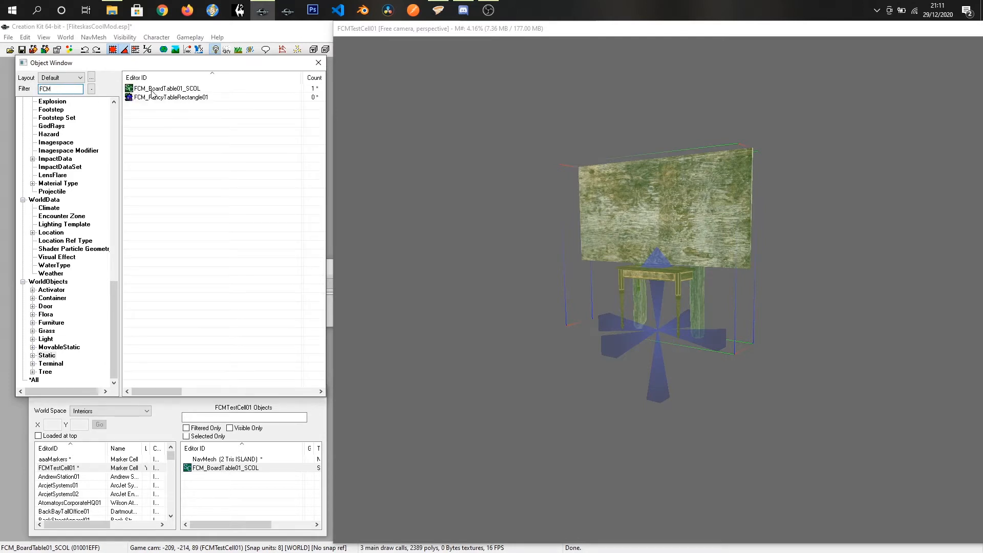
mouse_move(161, 98)
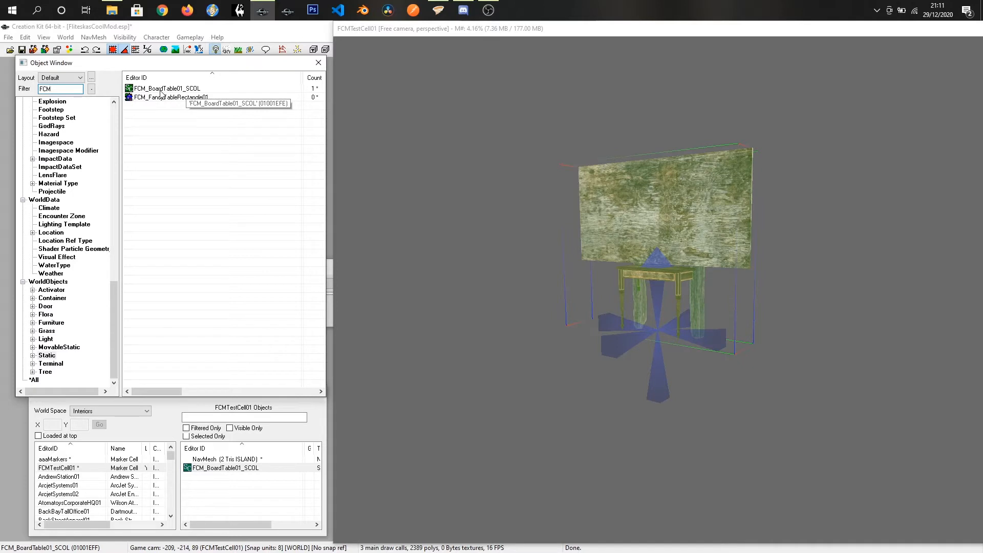
right_click(166, 87)
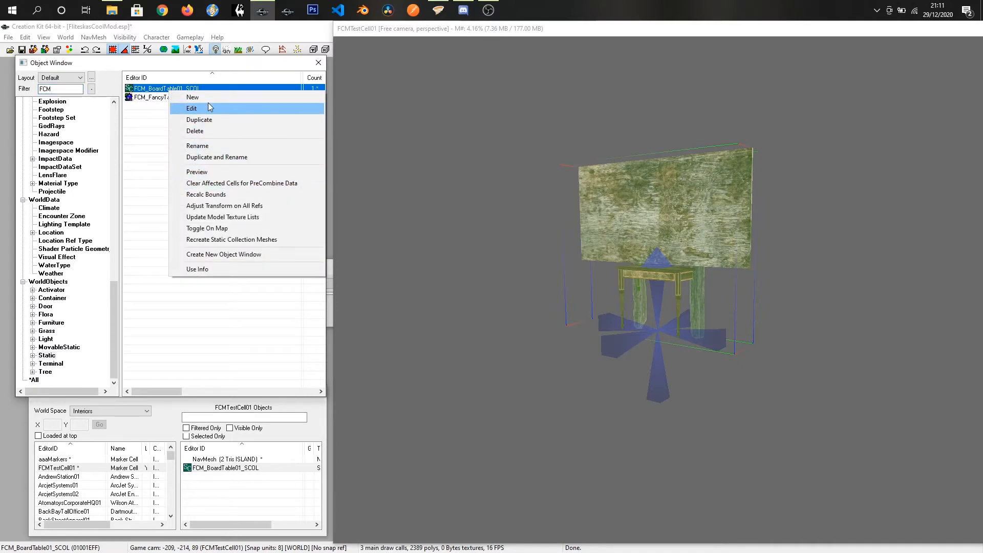
left_click(191, 109)
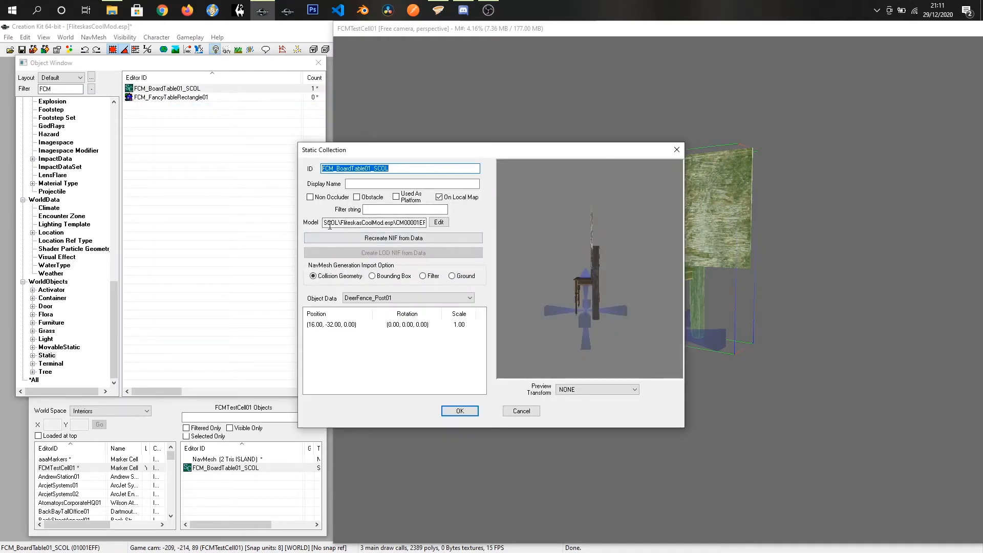
Step: Recreate the FCM_BoardTable01_SCOL model NIF from data, acknowledge completion, and close the record
left_click(374, 223)
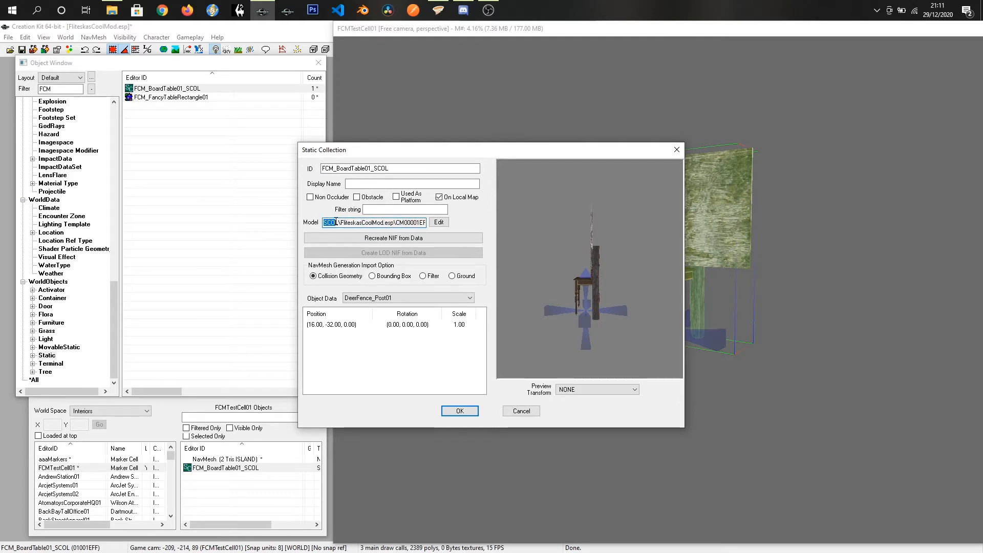
left_click(377, 223)
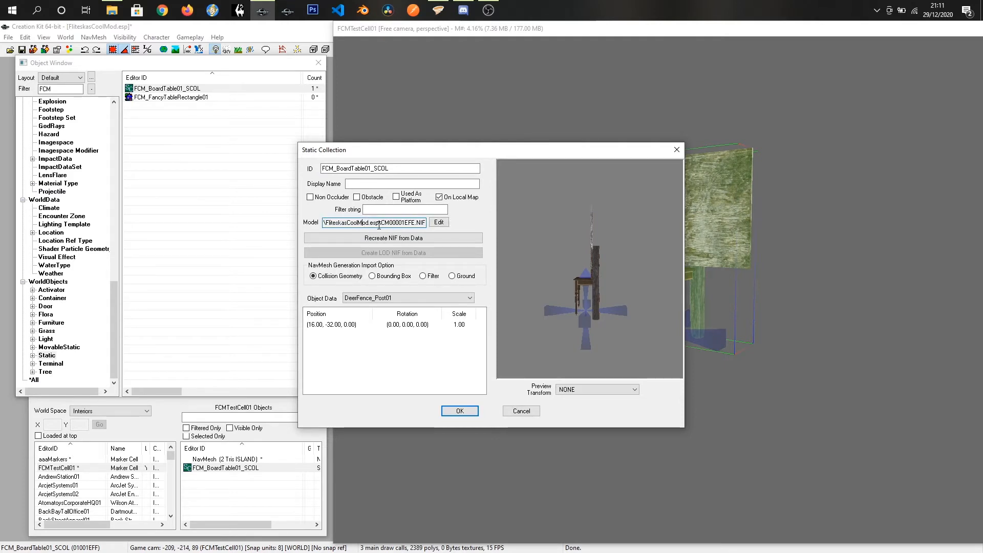
triple_click(373, 222)
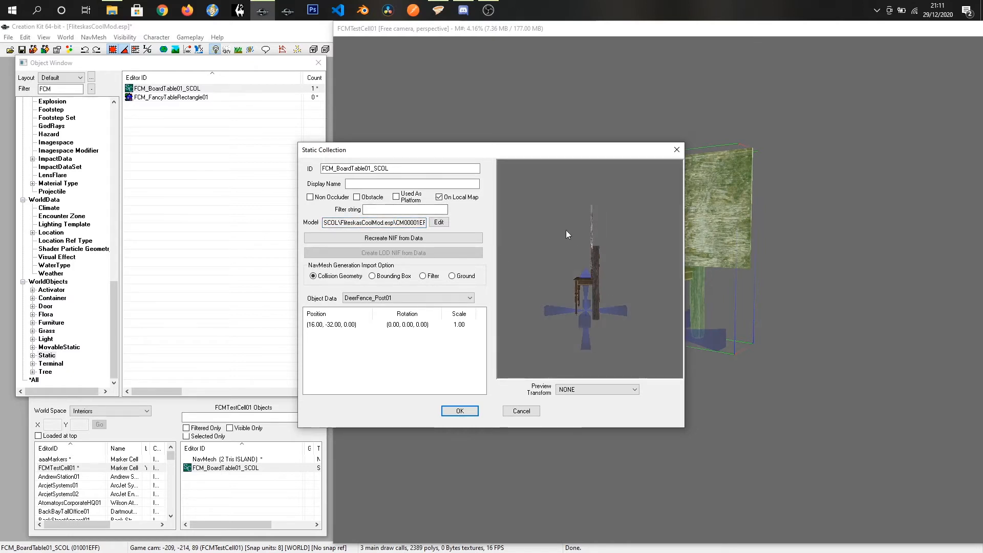
mouse_move(545, 297)
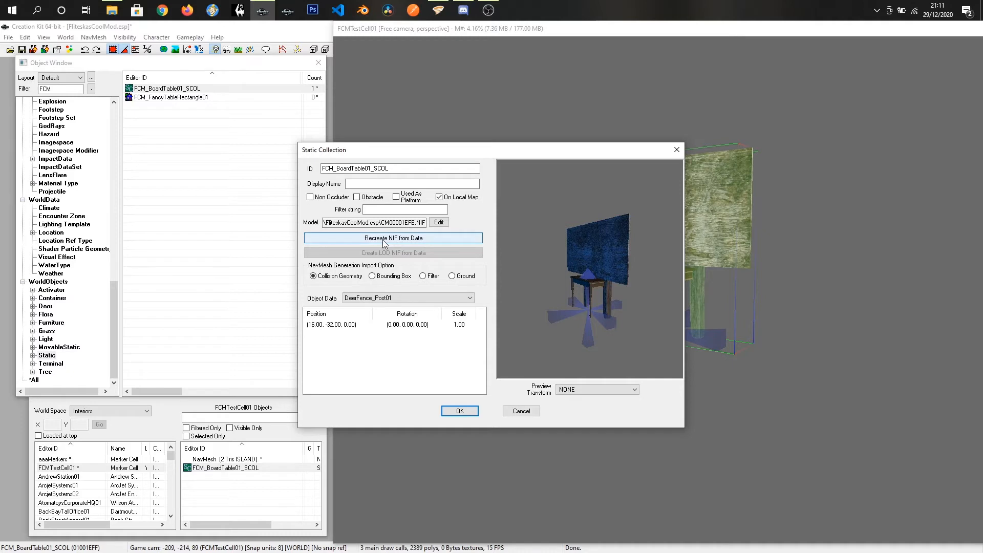
mouse_move(393, 241)
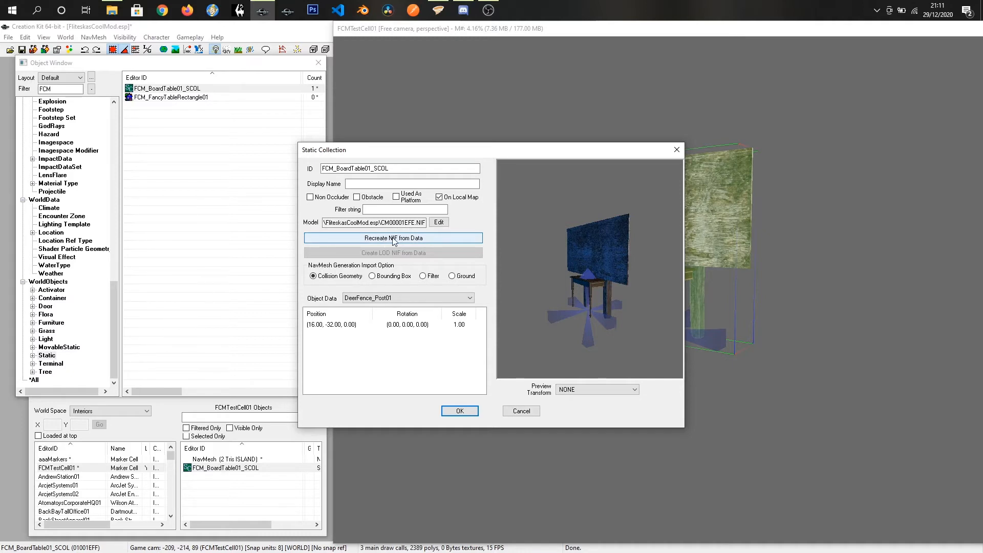
left_click(393, 237)
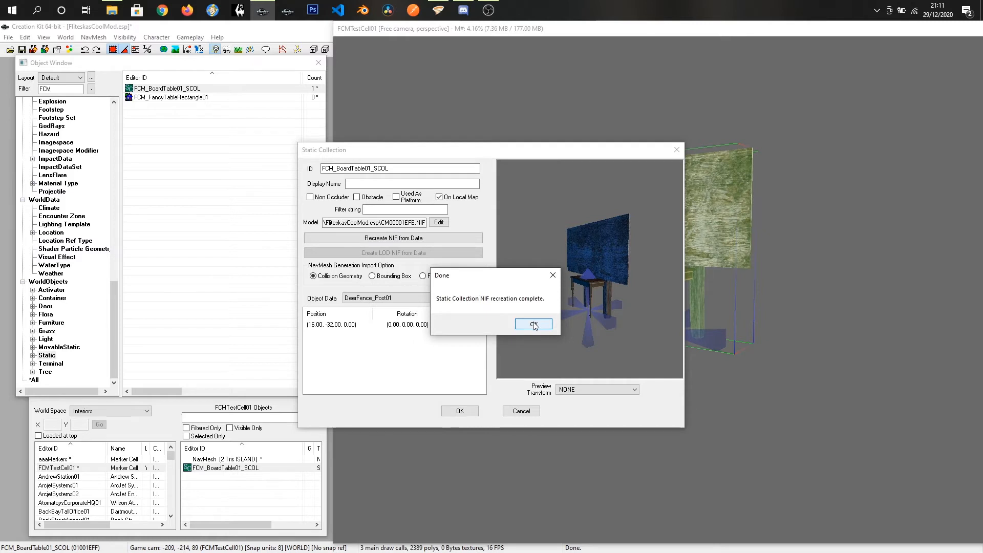
left_click(533, 324)
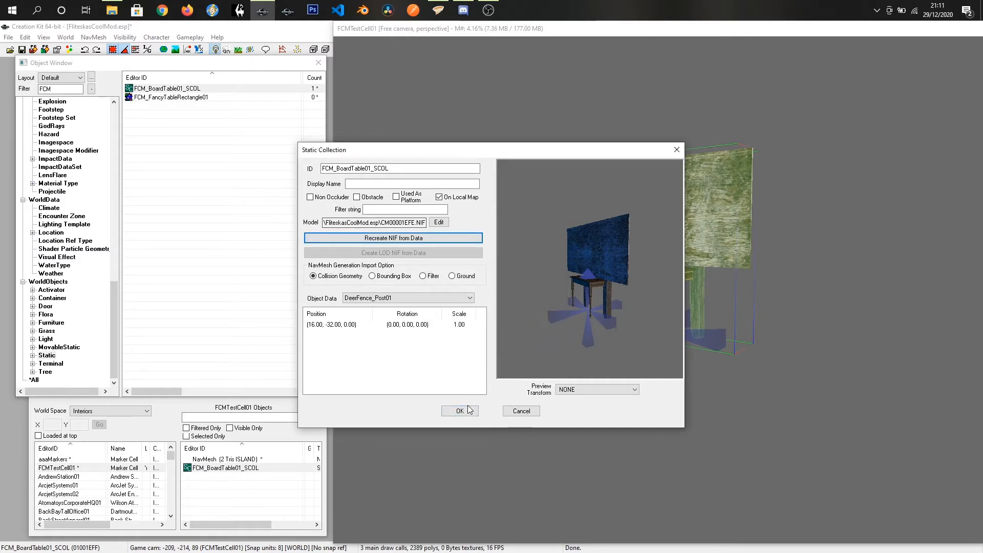
left_click(459, 410)
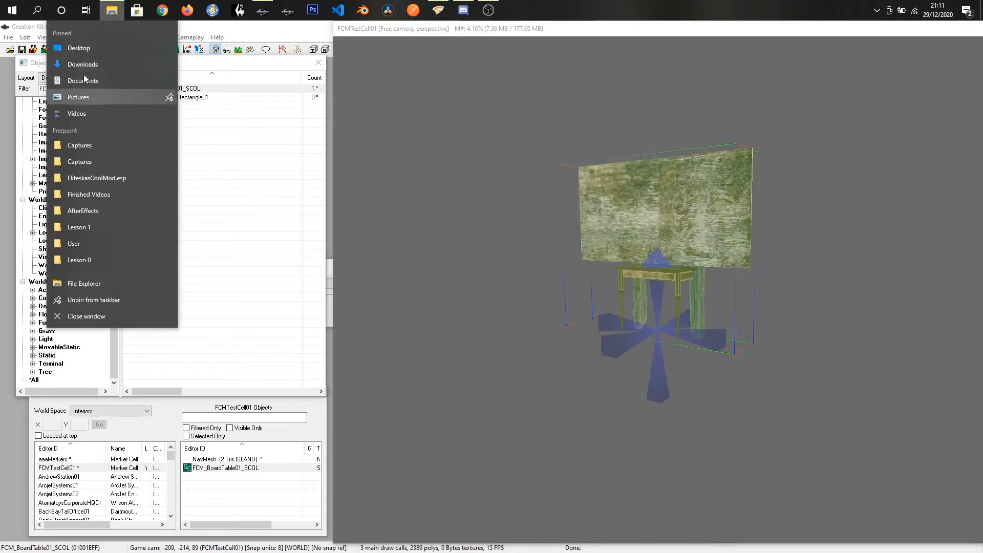
mouse_move(97, 219)
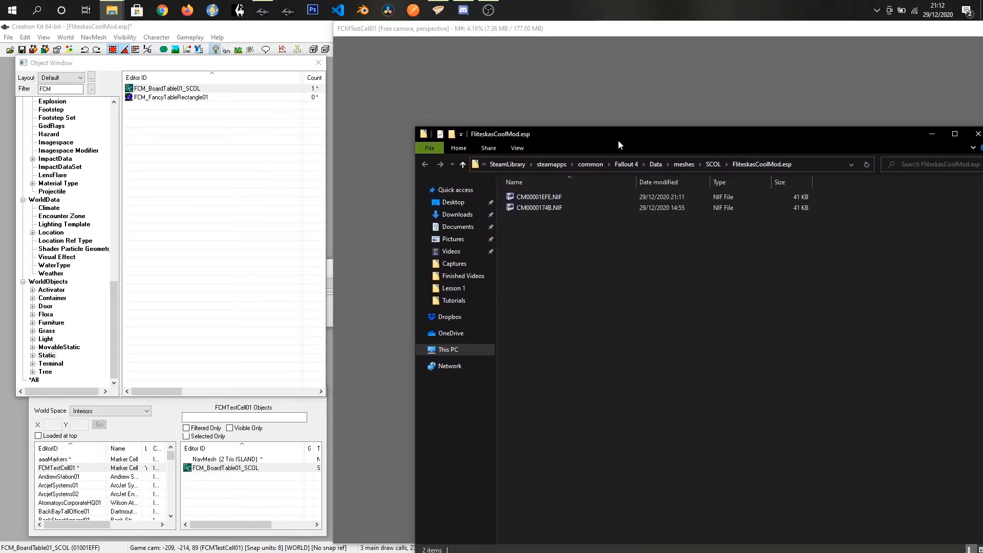
Step: Open the newer CM00001EFE.NIF from the plugin's SCOL meshes folder in NifSkope
left_click_drag(619, 134, 536, 103)
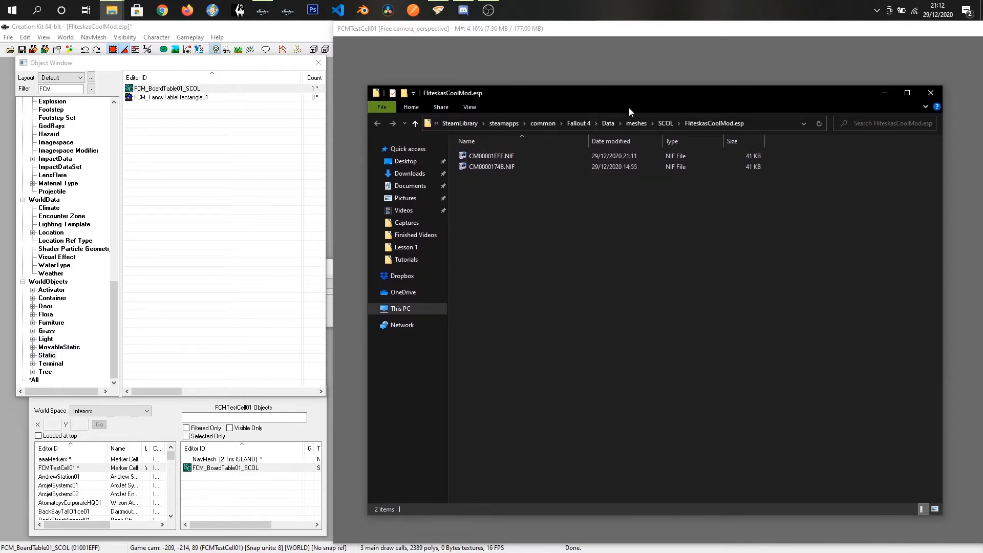
mouse_move(594, 179)
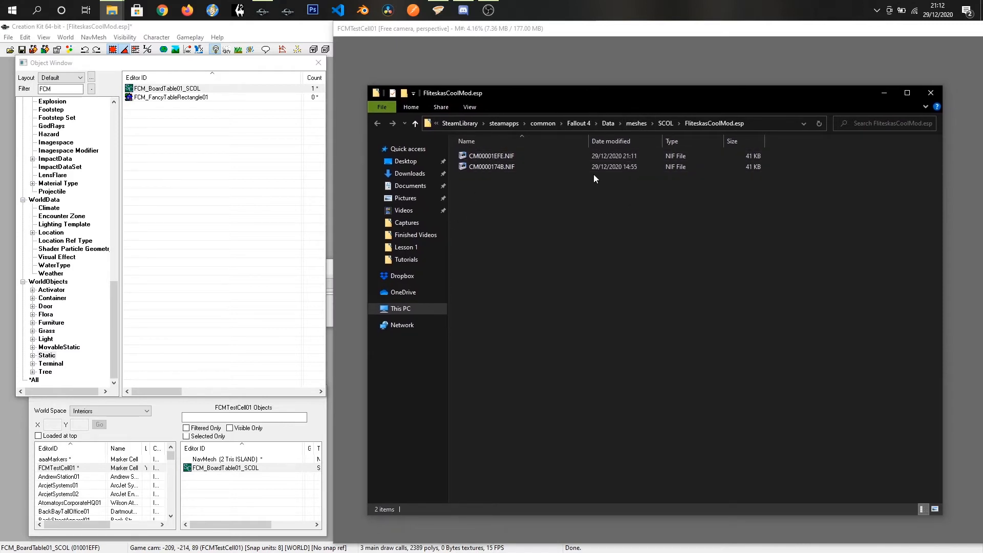
left_click(492, 165)
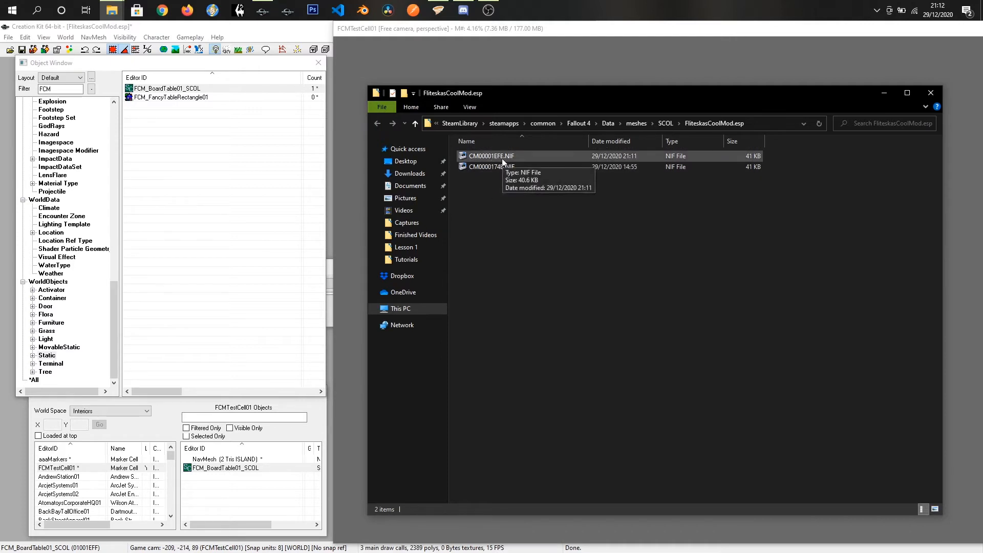
left_click(492, 166)
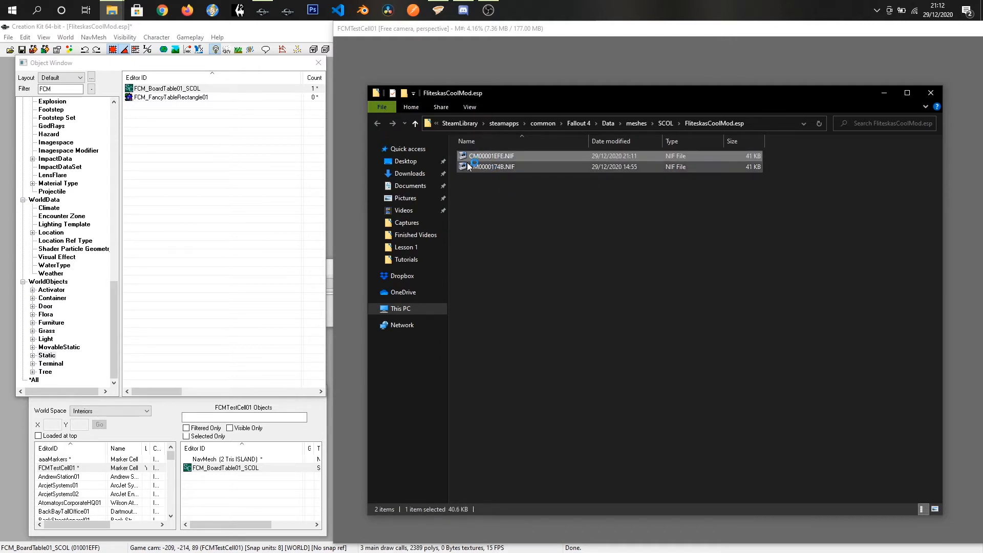
double_click(492, 156)
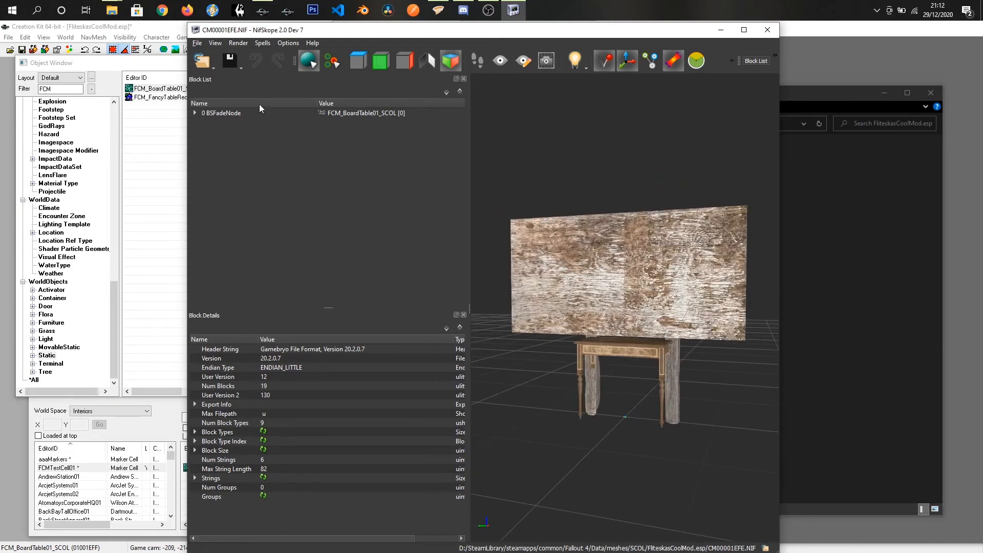
Step: Save CM00001EFE.NIF, reviewing the sanitized block names before dismissing the notice
left_click(196, 42)
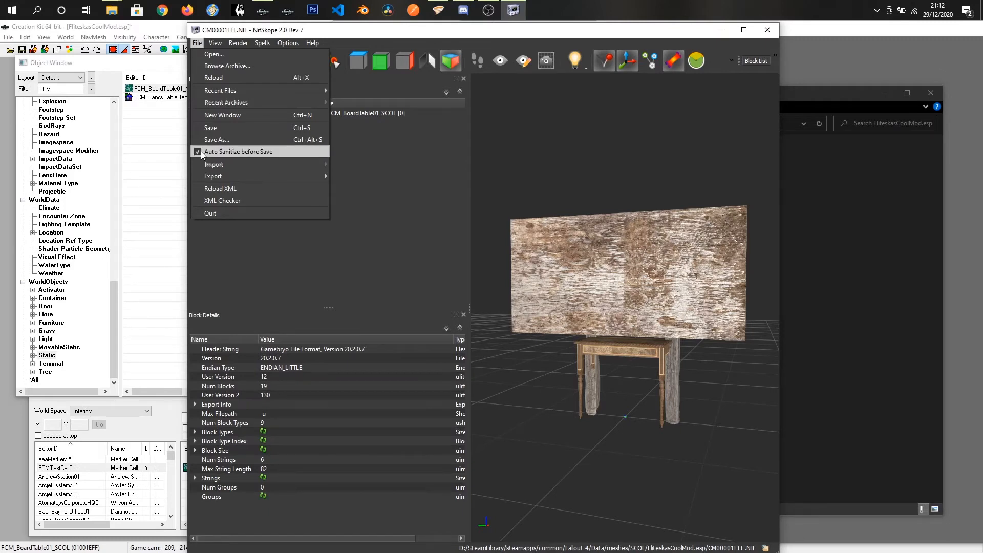
left_click(198, 151)
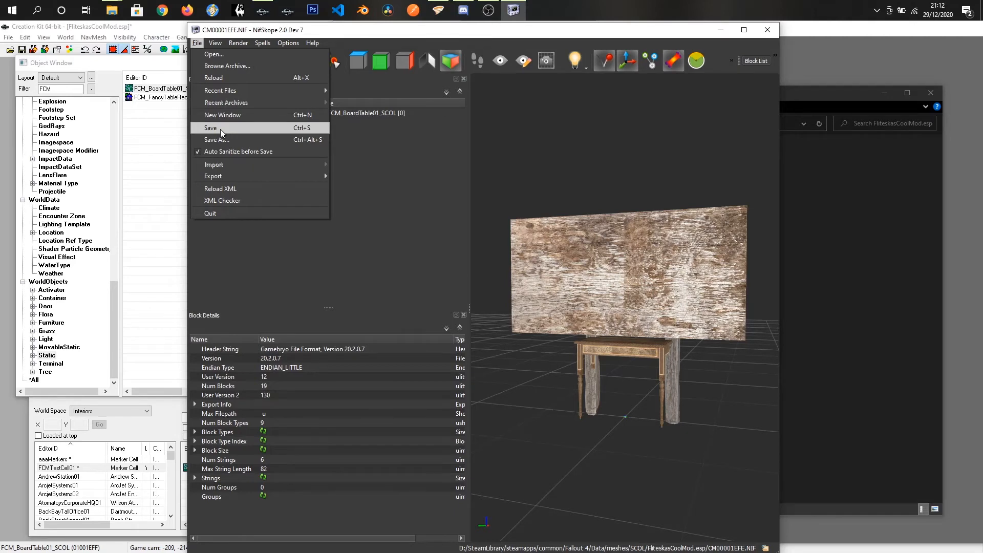
left_click(210, 128)
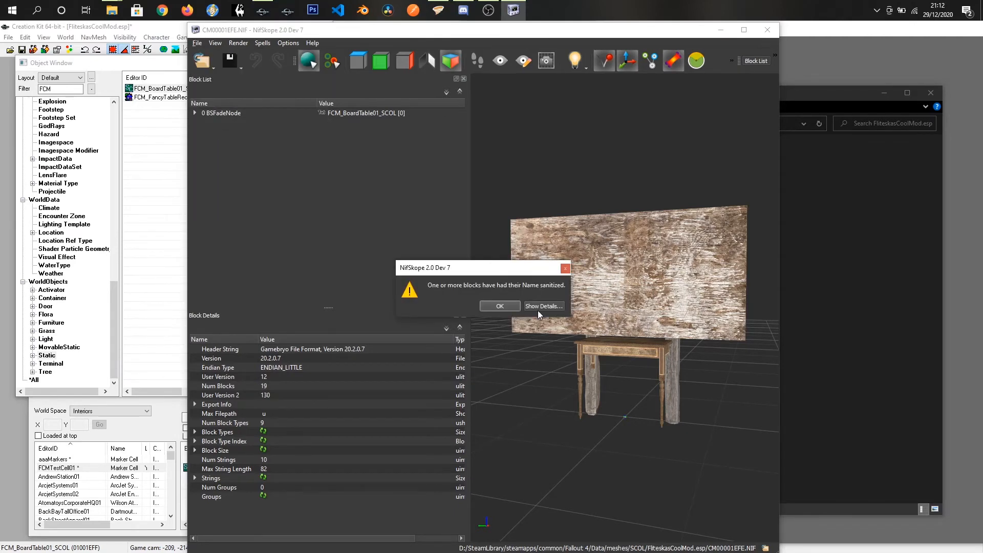
mouse_move(536, 312)
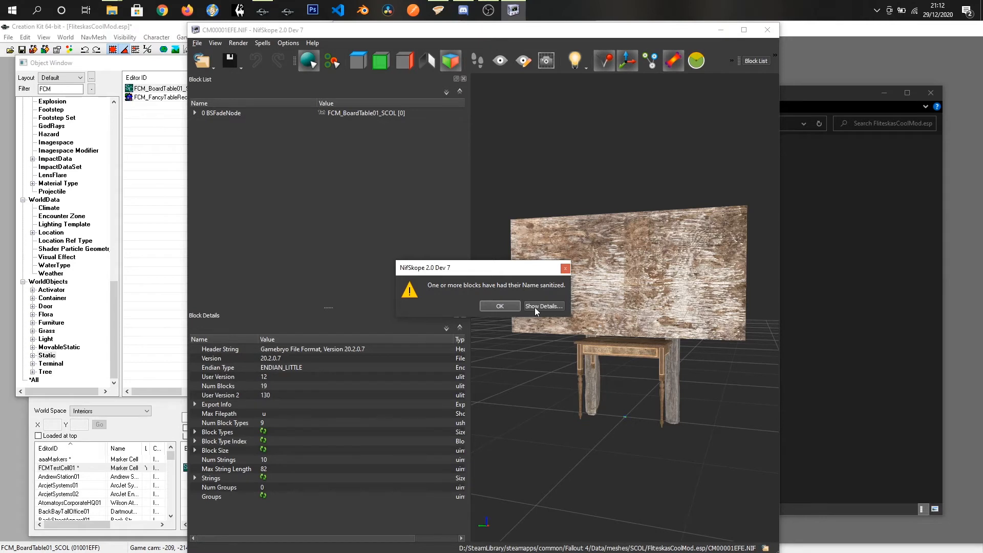
left_click(543, 306)
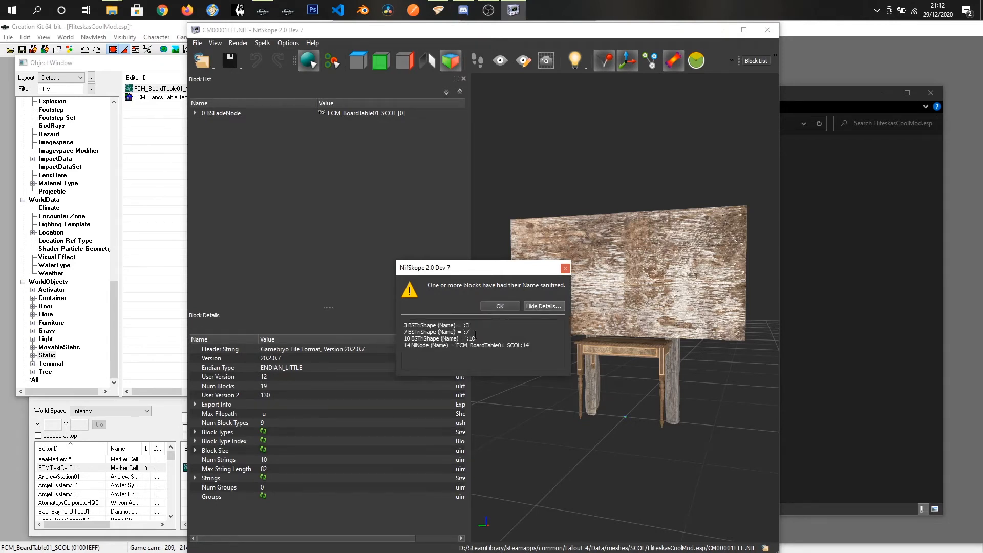
left_click(500, 306)
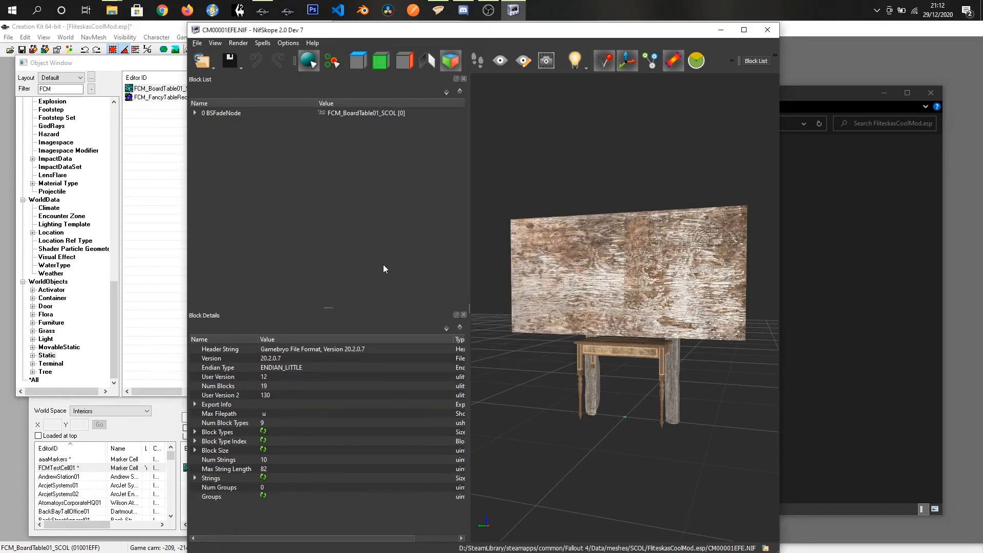
mouse_move(536, 166)
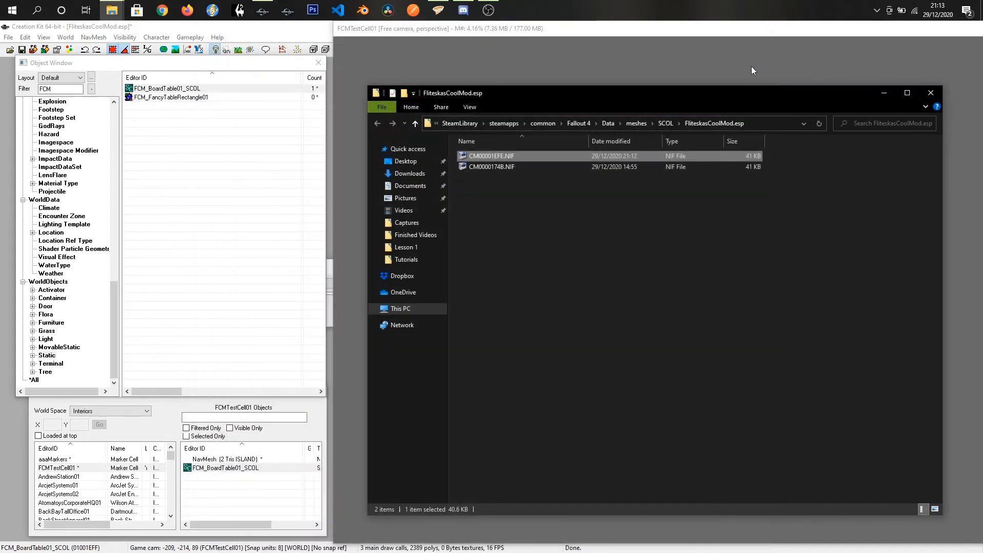
mouse_move(458, 234)
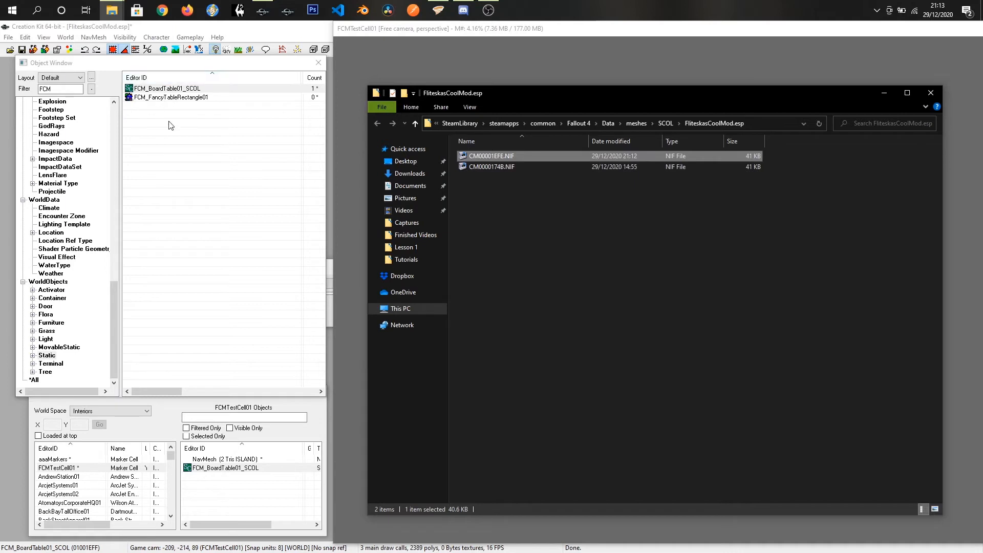
Step: Reopen the FCM_BoardTable01_SCOL editor from the FCM object list and close it again
left_click(166, 88)
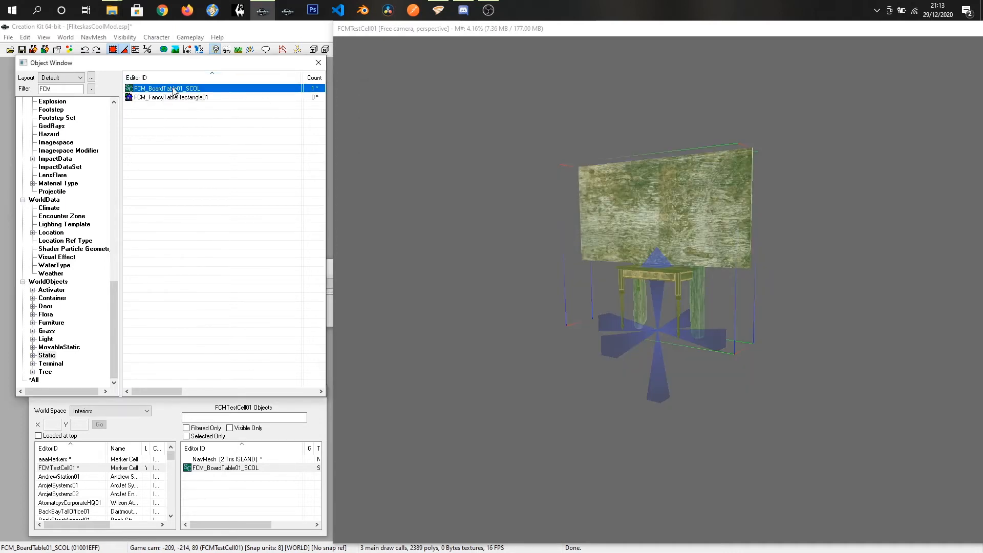
right_click(170, 88)
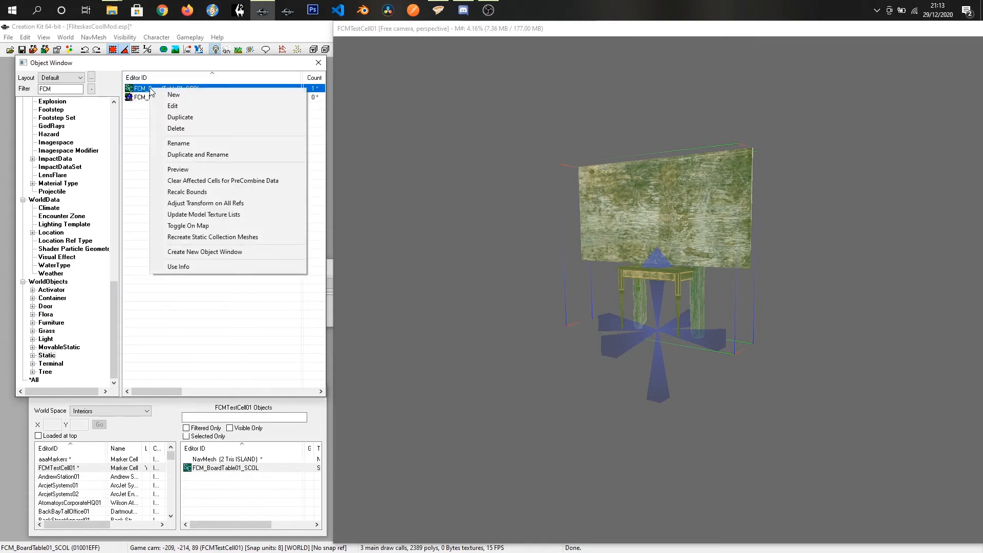
left_click(173, 105)
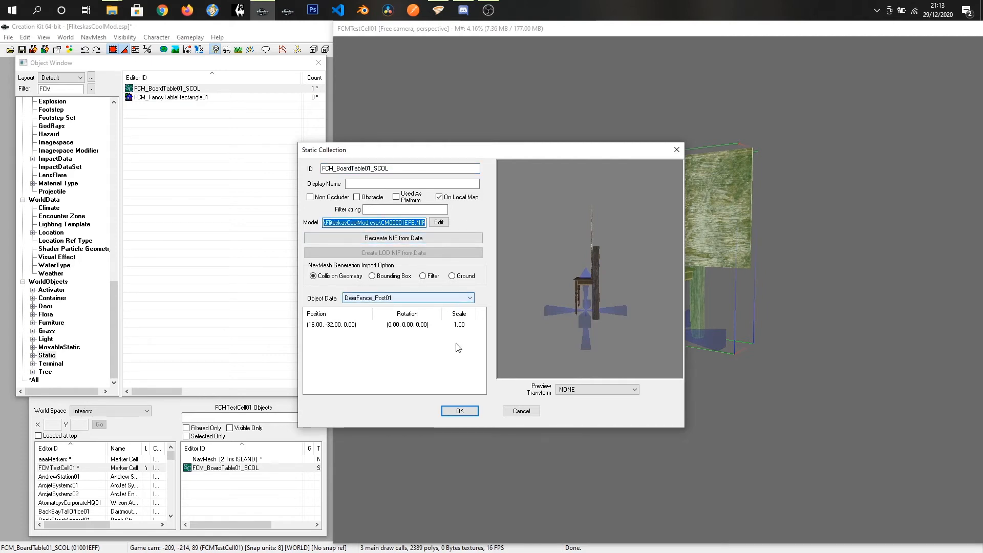
left_click(458, 411)
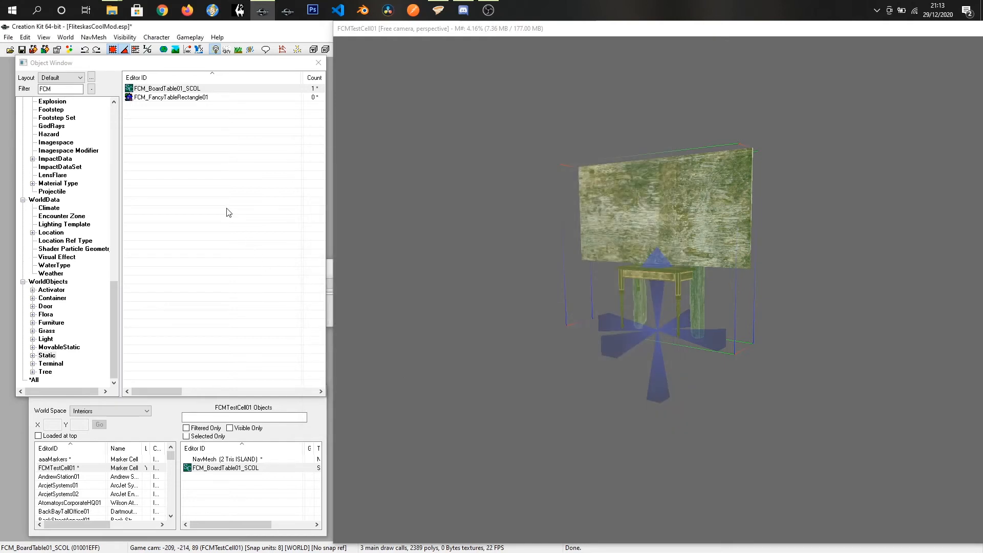
Step: Create static FCM_BoardTable01 named Board Table, using the CM00001EFE.NIF collection mesh
right_click(229, 211)
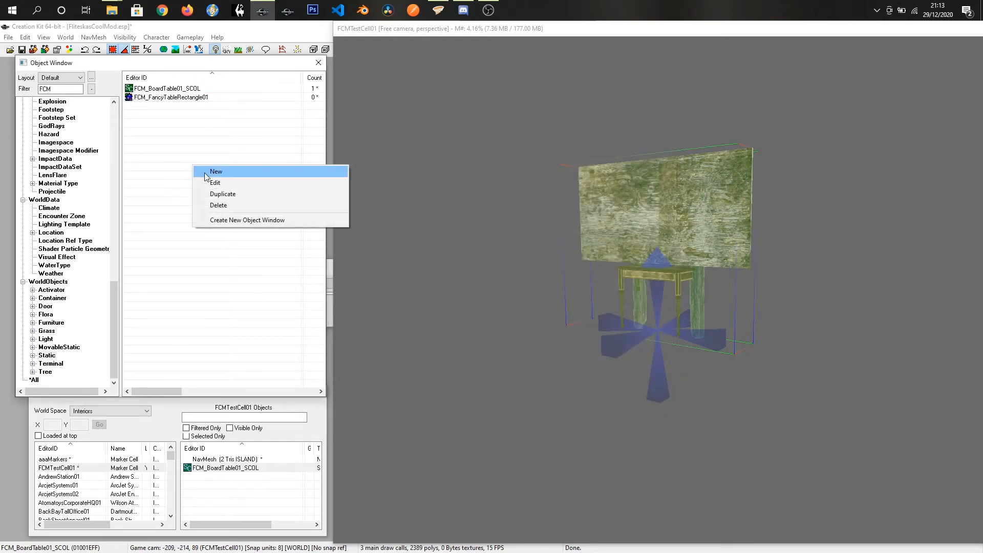
left_click(216, 171)
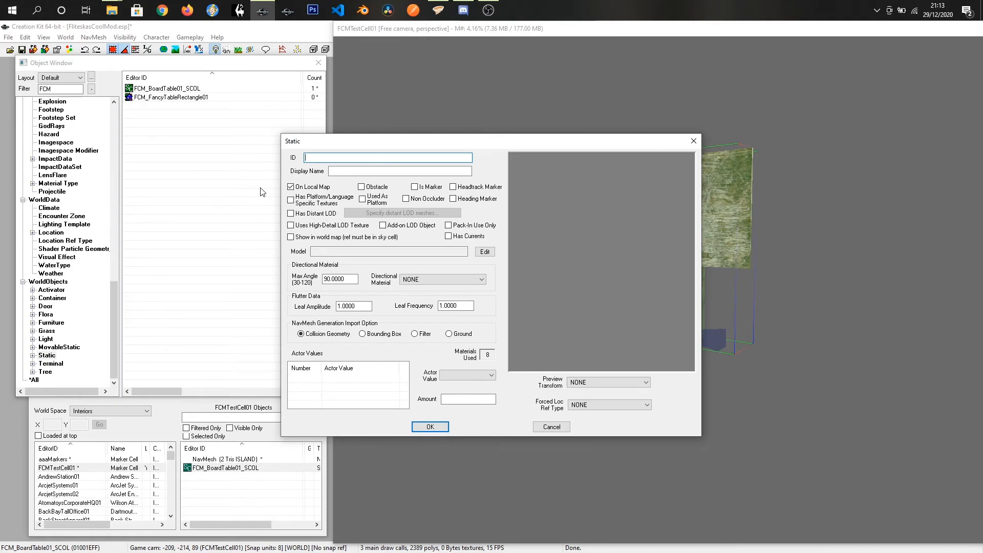
type("FCM")
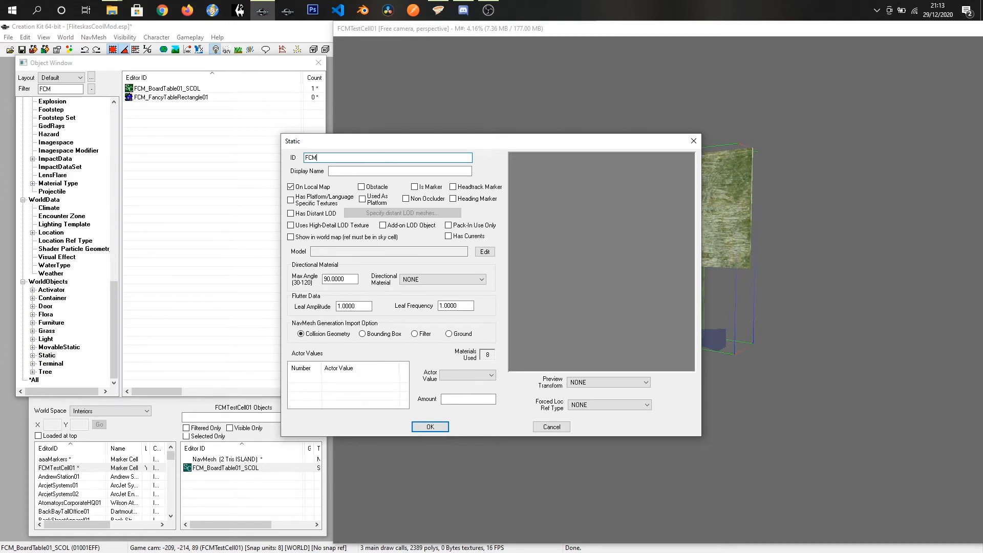
type("_BoardTable01")
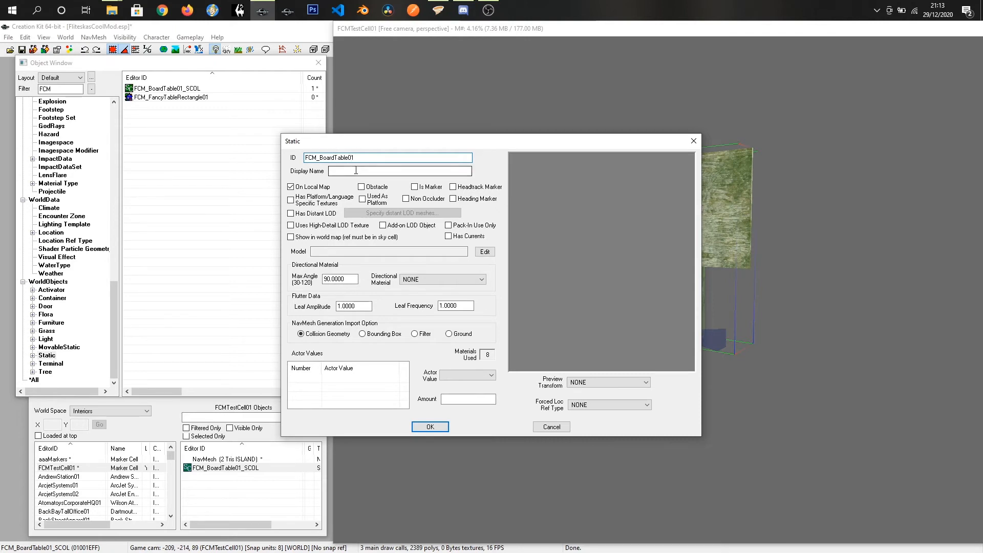
type("Board")
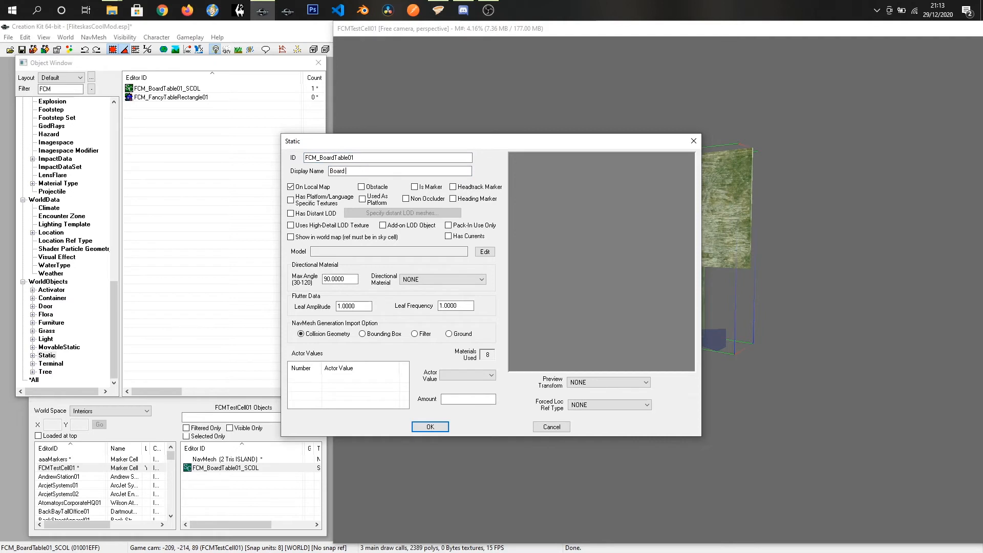
type("Table")
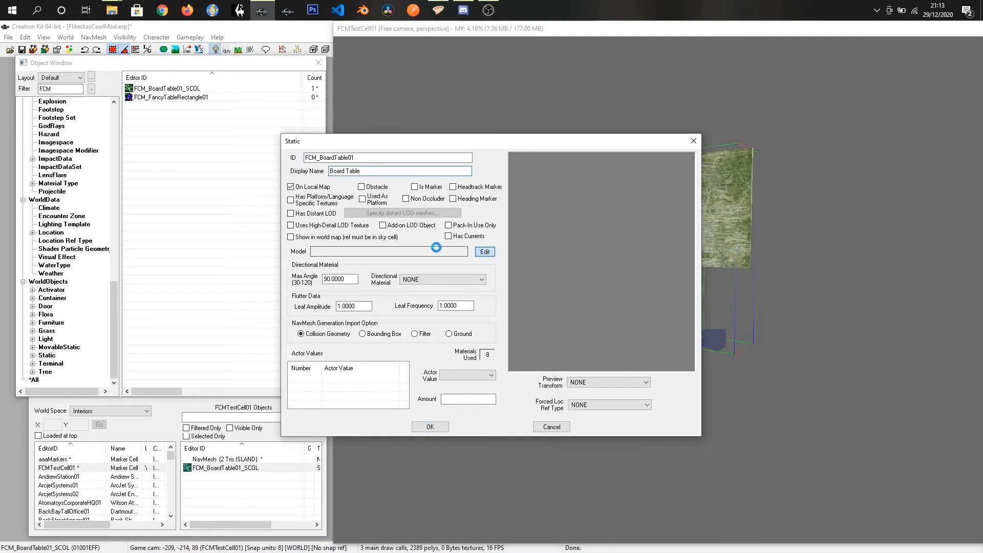
left_click(483, 251)
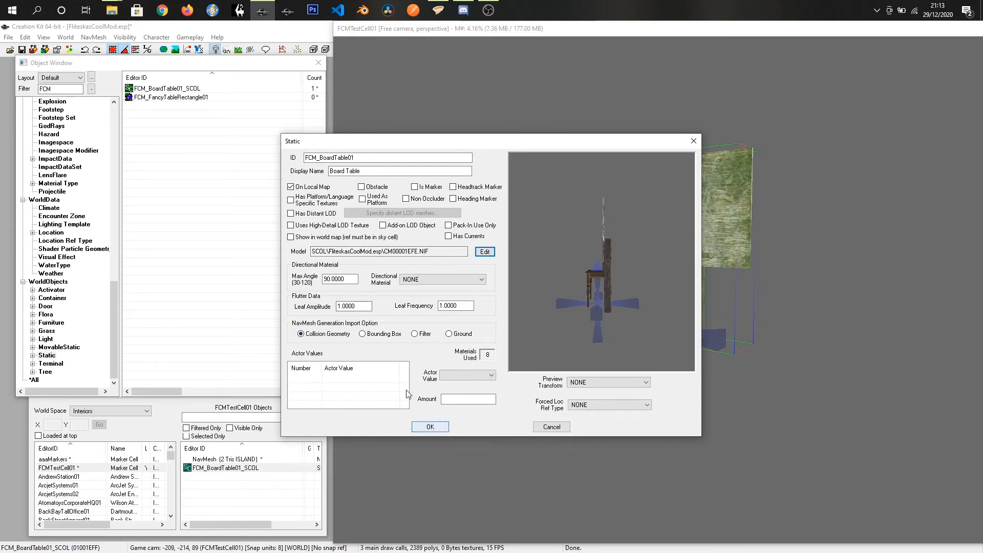
left_click(429, 427)
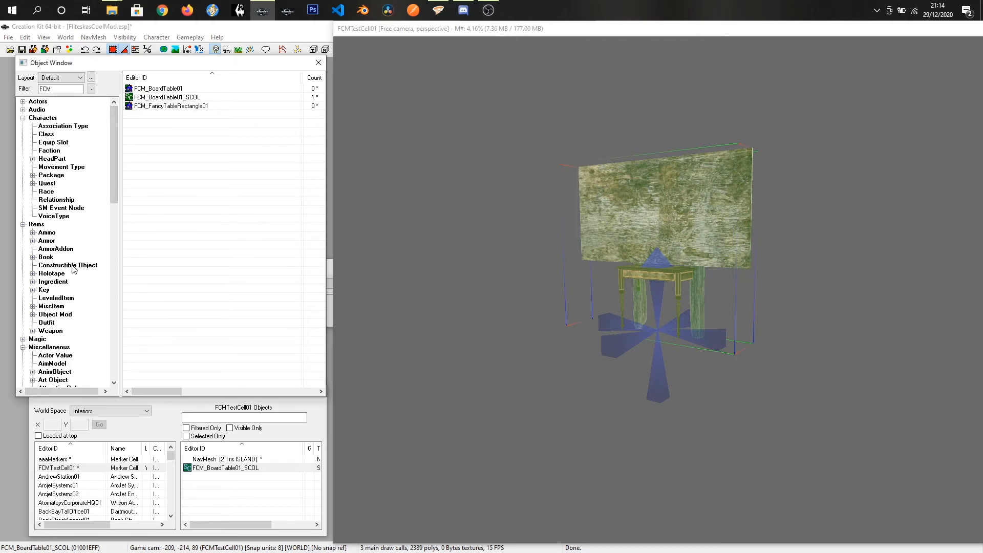
Step: Duplicate recipe FCM_co_FancyTableRectangle01 and rename the copy FCM_co_BoardTable01
left_click(68, 265)
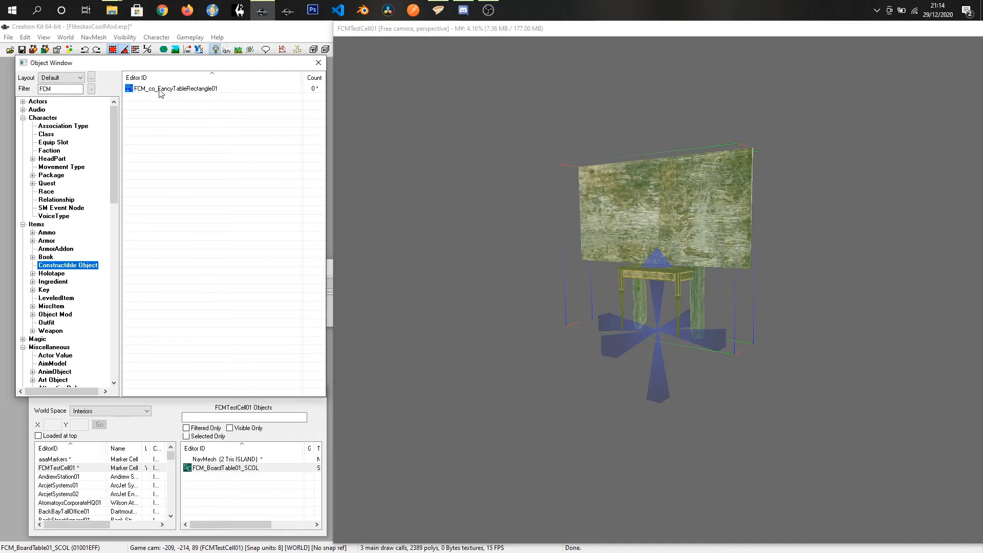
right_click(174, 87)
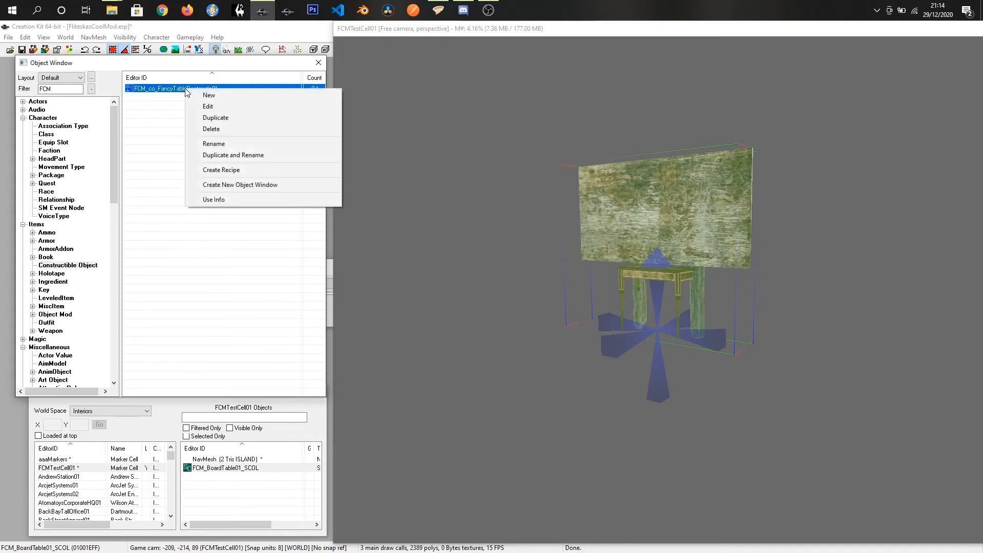
left_click(216, 118)
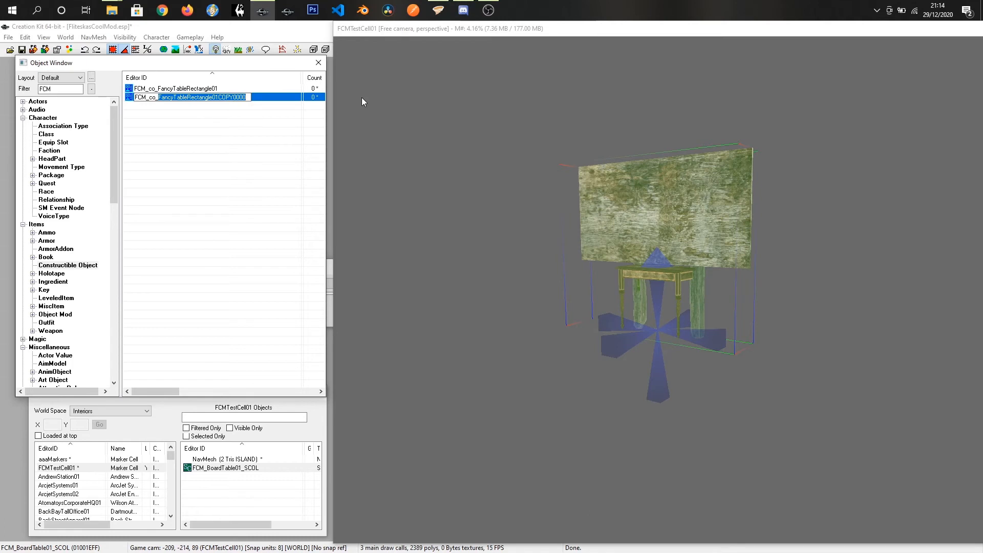
type("FCM_co_BoardTable01")
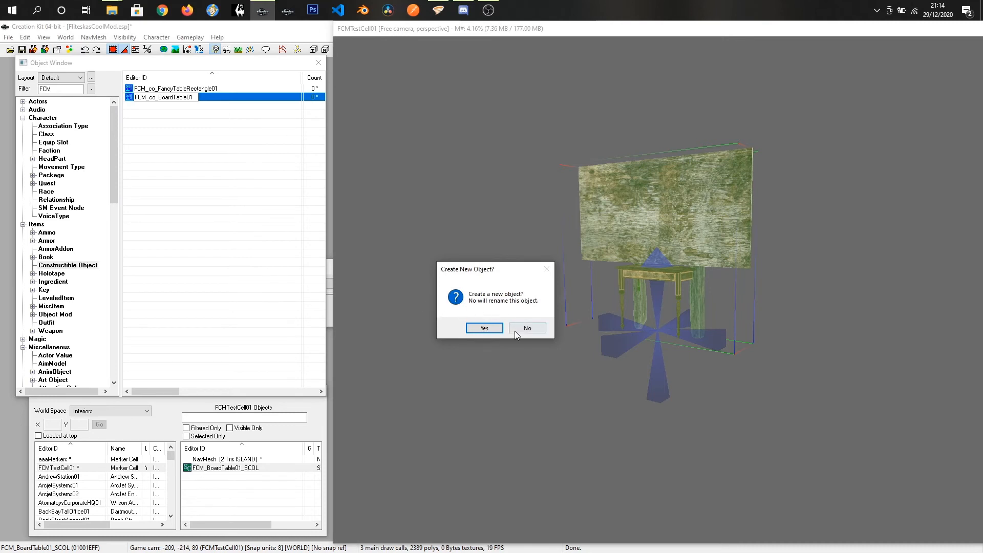
left_click(525, 328)
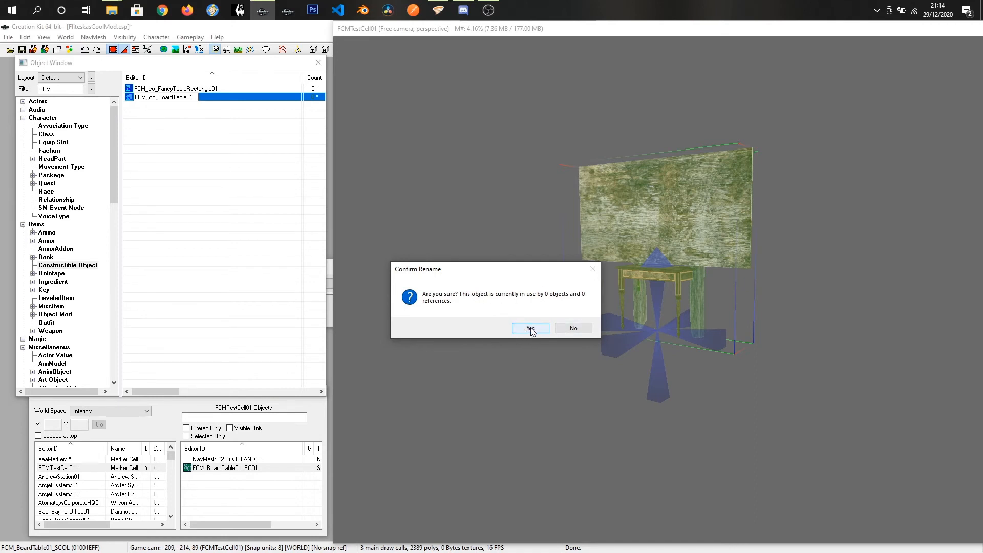
left_click(528, 328)
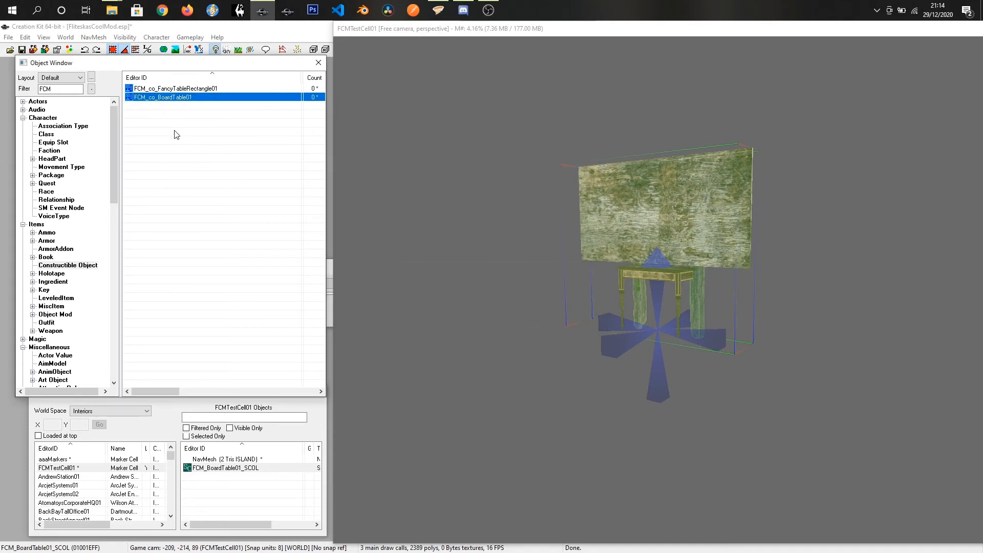
mouse_move(191, 161)
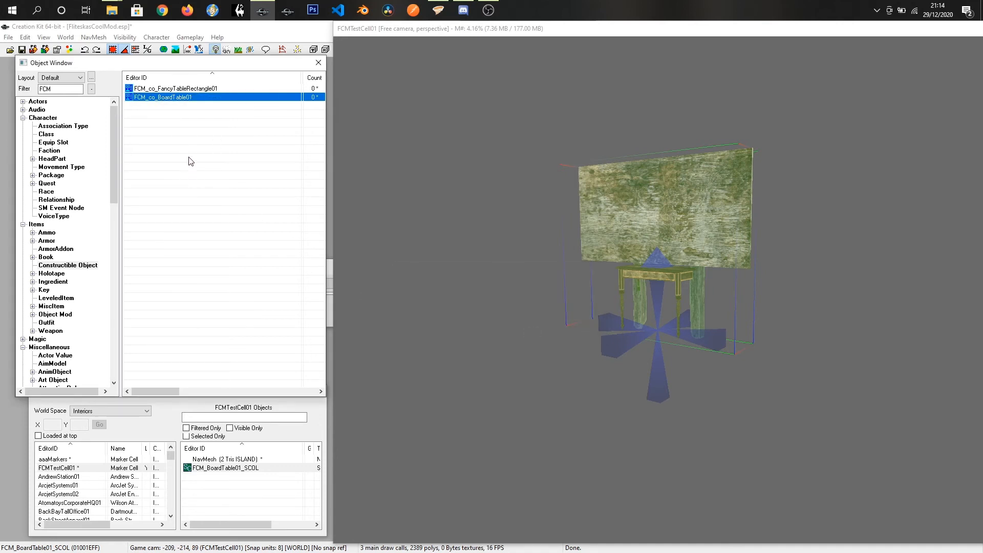
Step: Set FCM_co_BoardTable01 to require 4 wood, create FCM_BoardTable01, and describe the board table
double_click(161, 97)
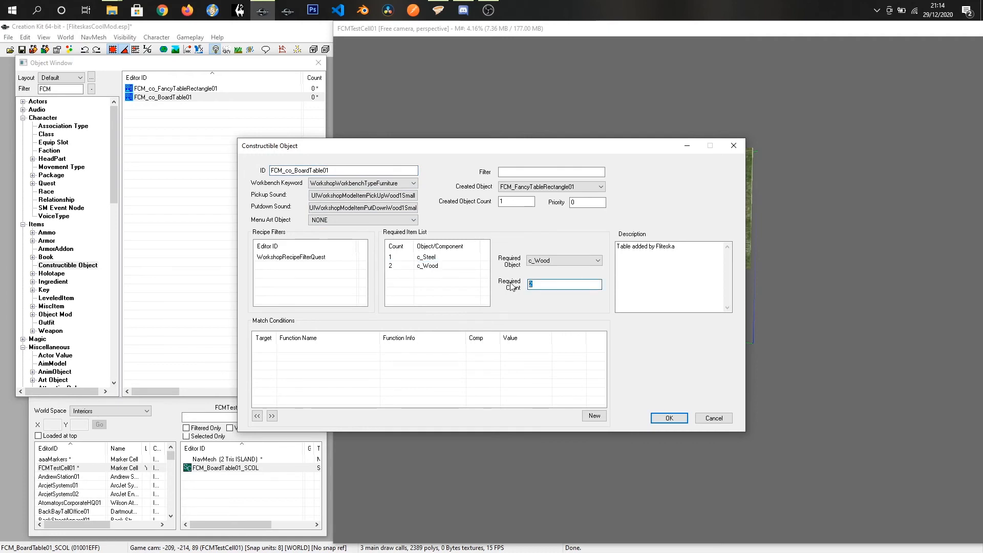
type("4")
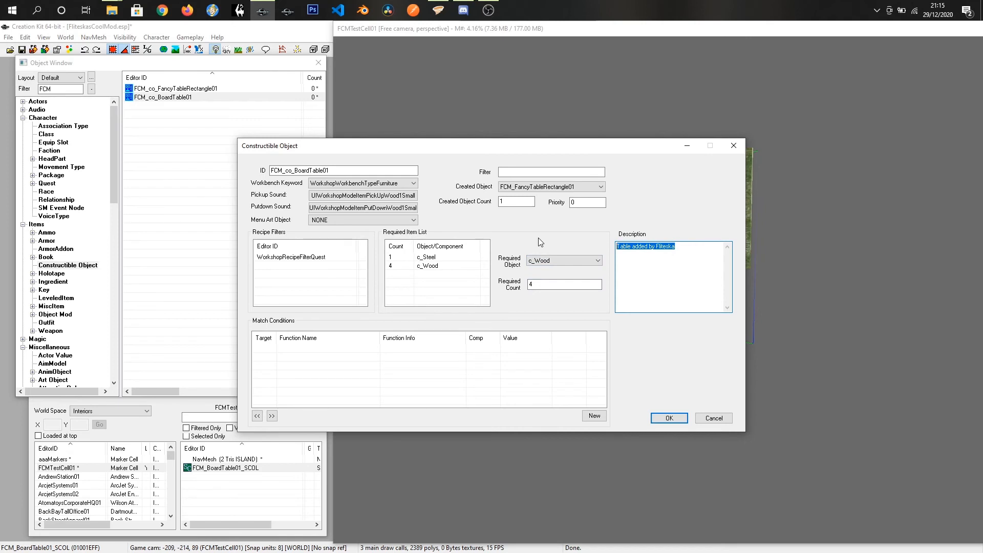
type("Board Ta")
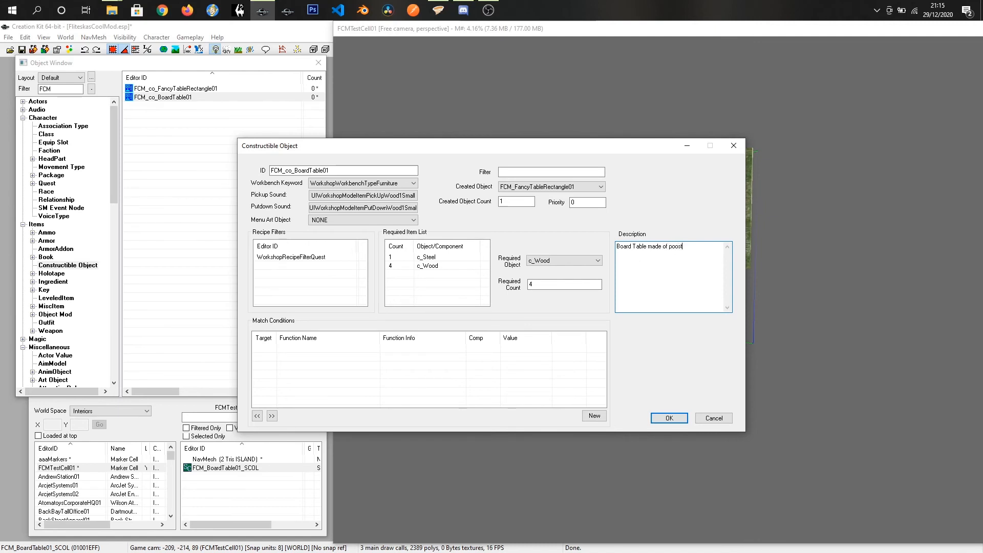
type("posts, board and table")
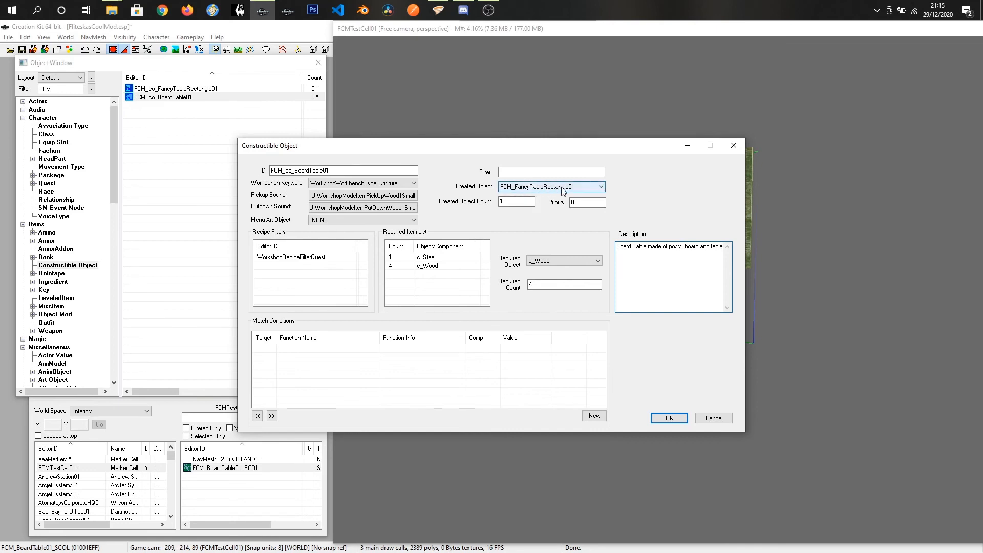
left_click(598, 186)
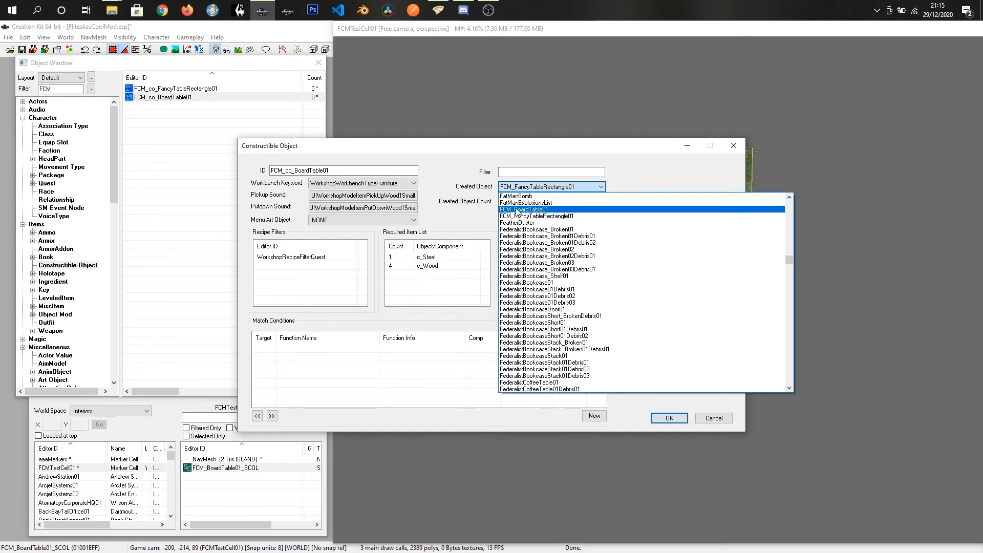
left_click(533, 209)
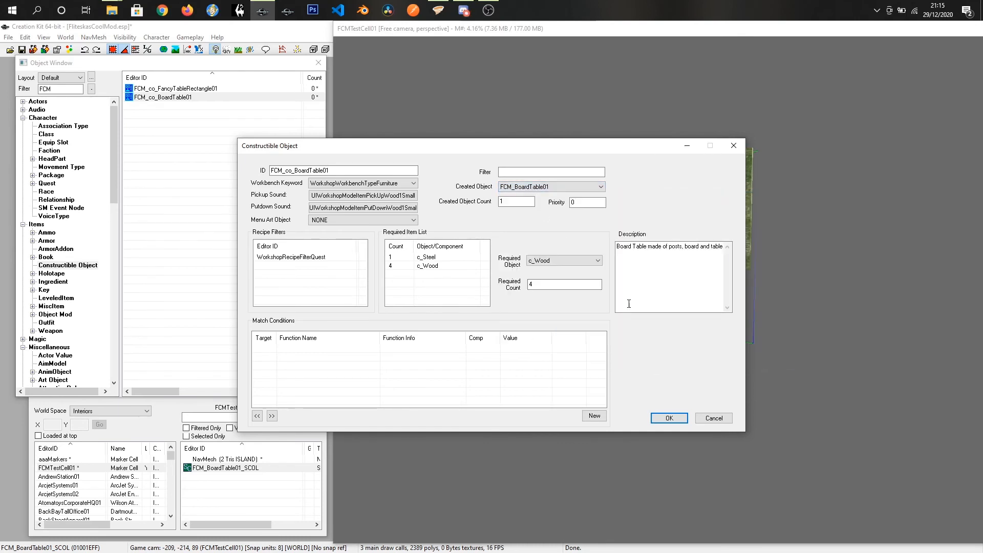
left_click(668, 418)
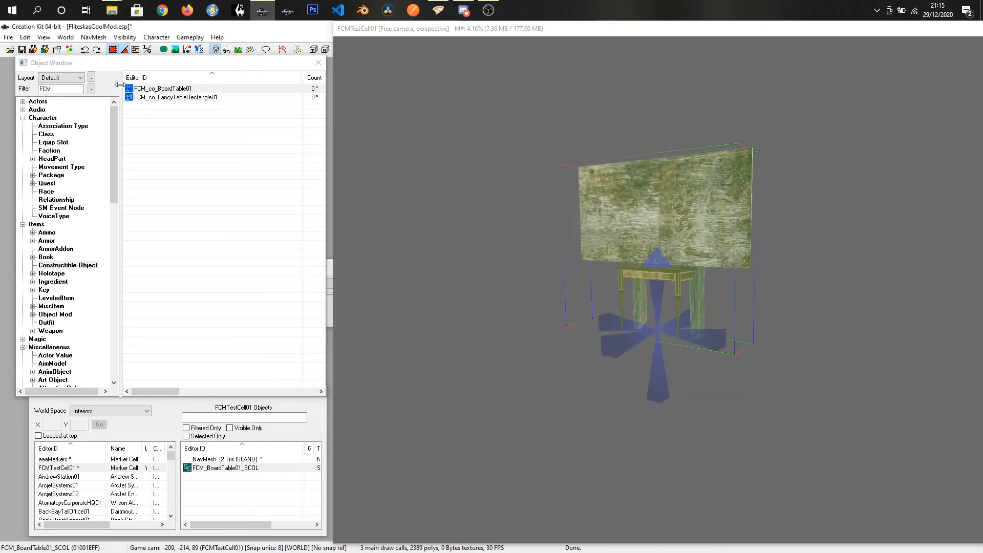
Step: Save the FlitesKasCoolMod plugin with the board table static and FCM_co_BoardTable01 recipe
left_click(8, 37)
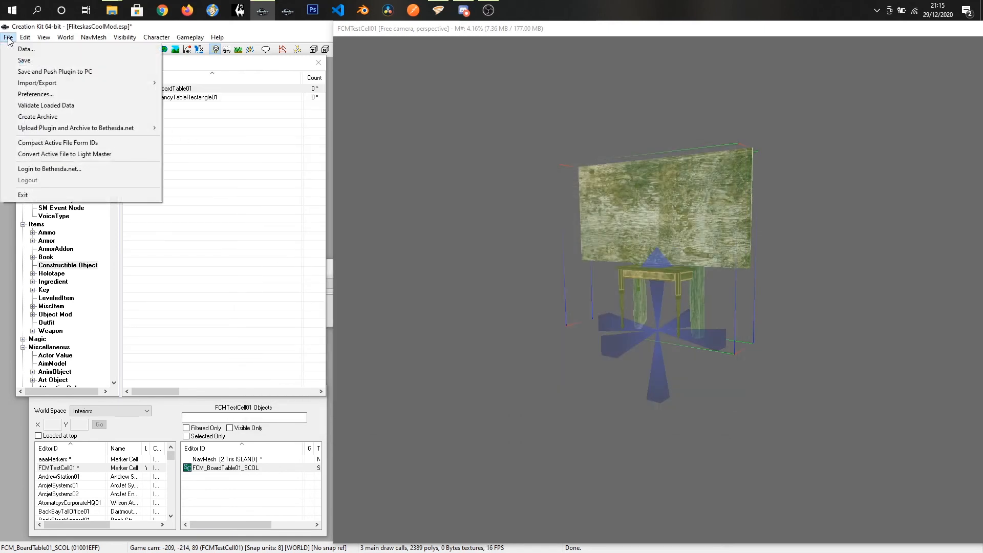
mouse_move(24, 60)
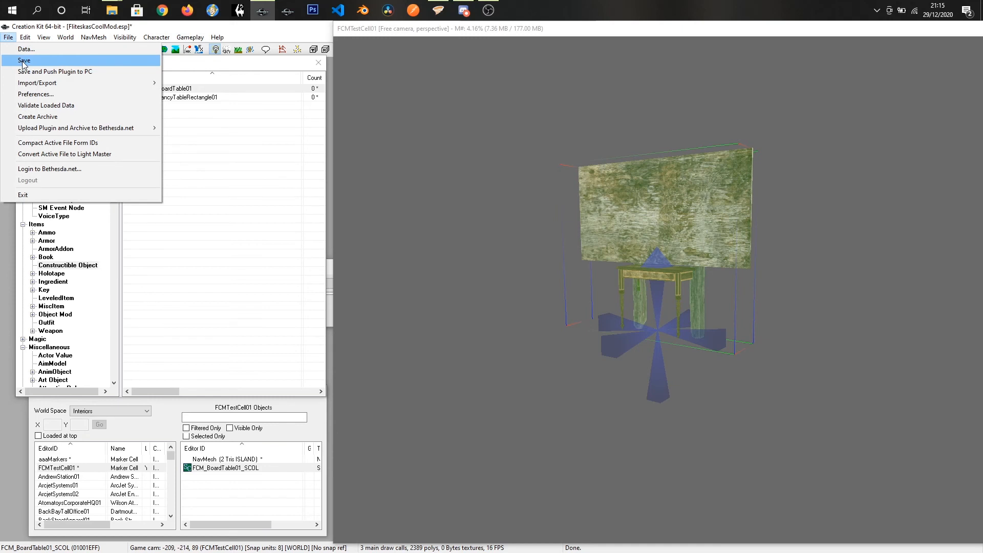
left_click(24, 61)
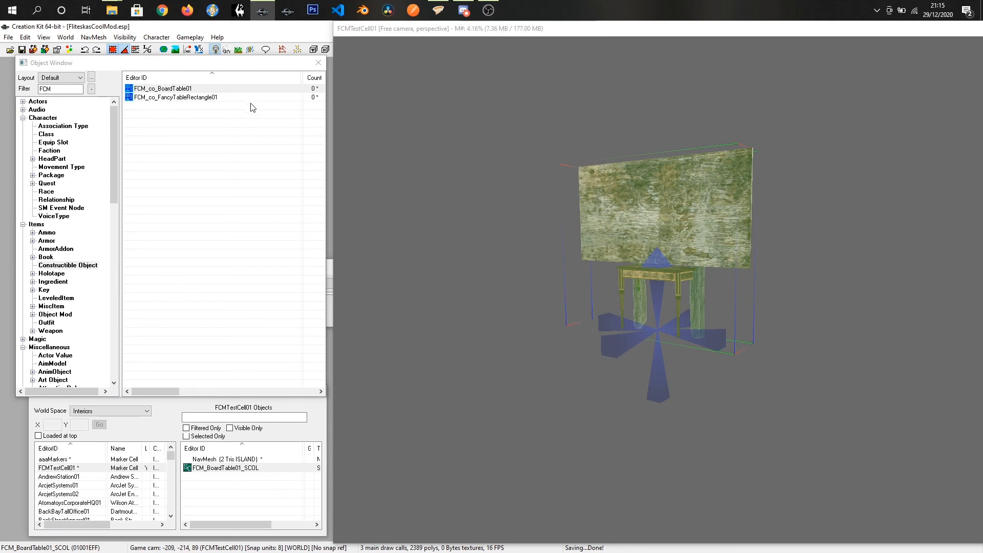
mouse_move(248, 114)
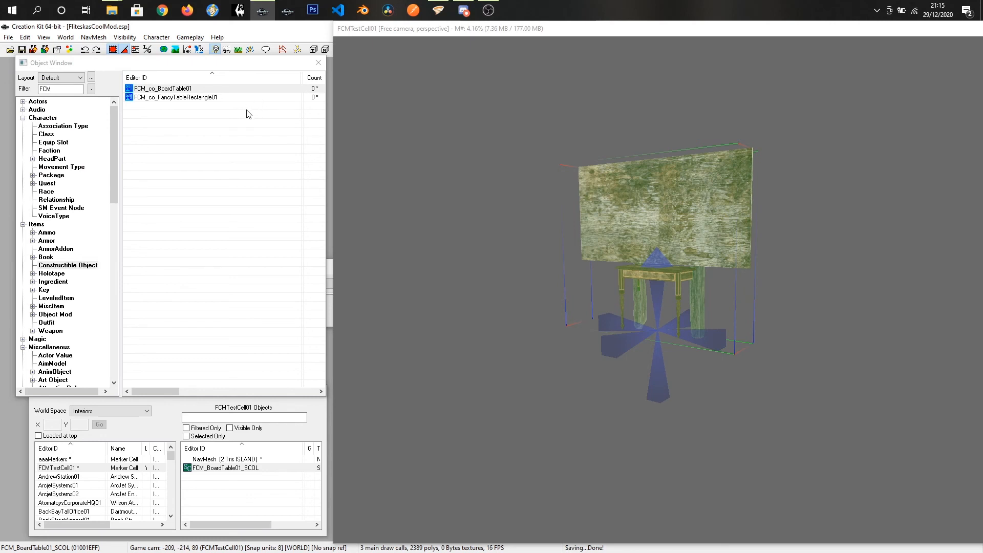